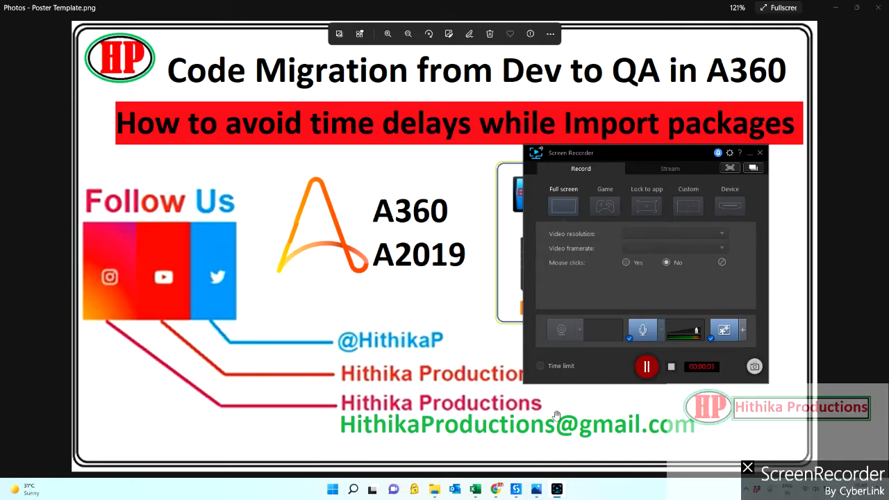
Switch between the dev and Community Edition Control Room tabs, ending on dev.
click(759, 152)
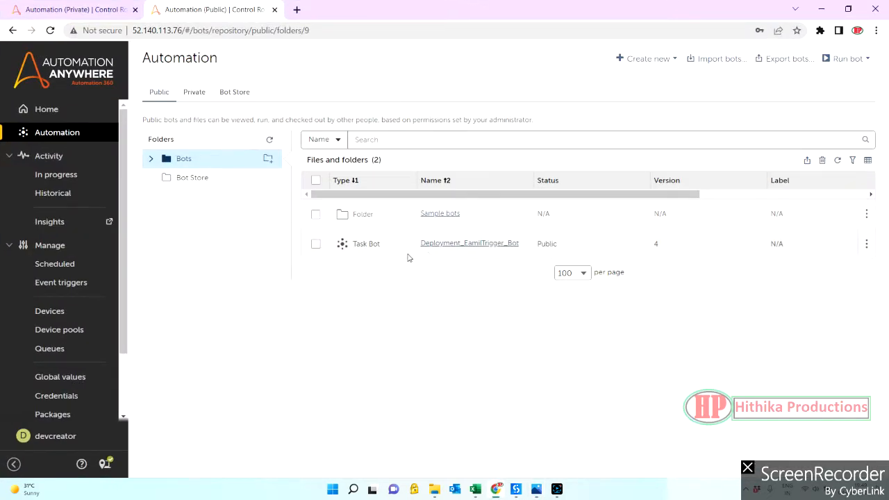
click(221, 30)
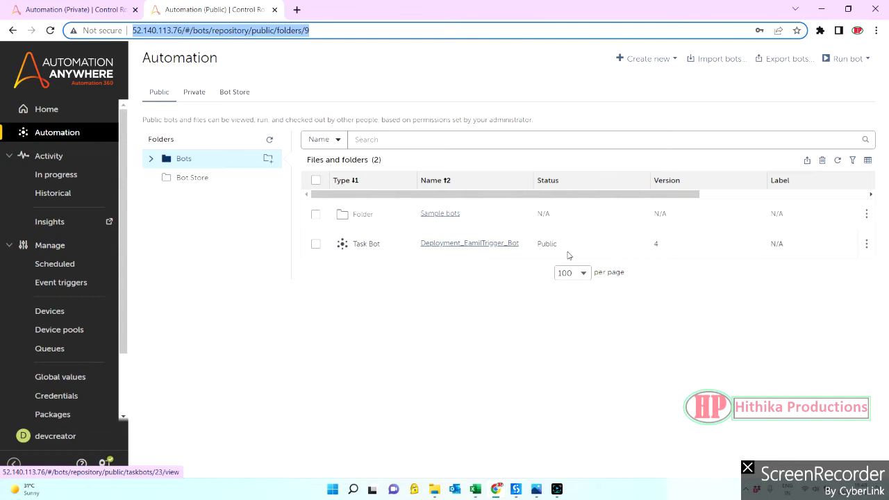
mouse_move(469, 243)
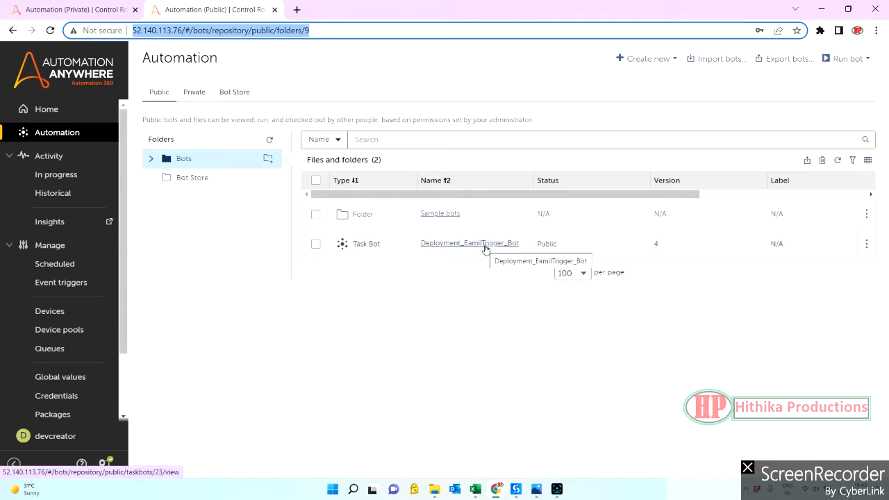
mouse_move(500, 252)
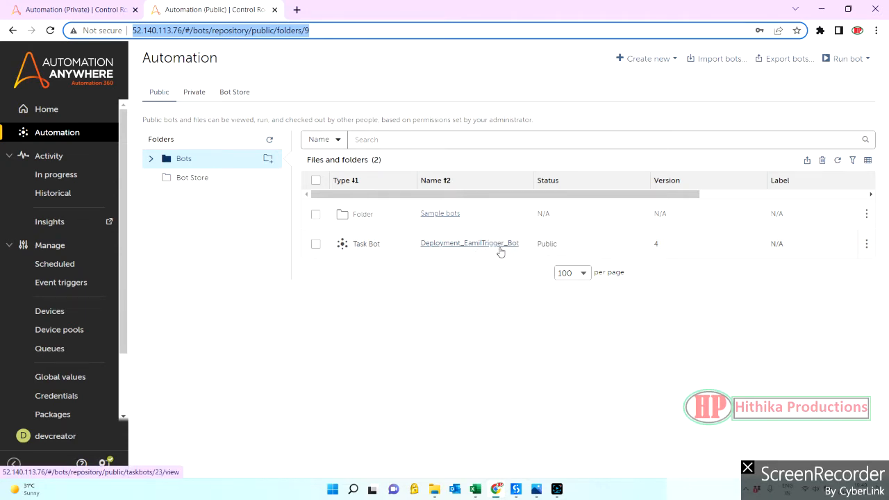
click(70, 9)
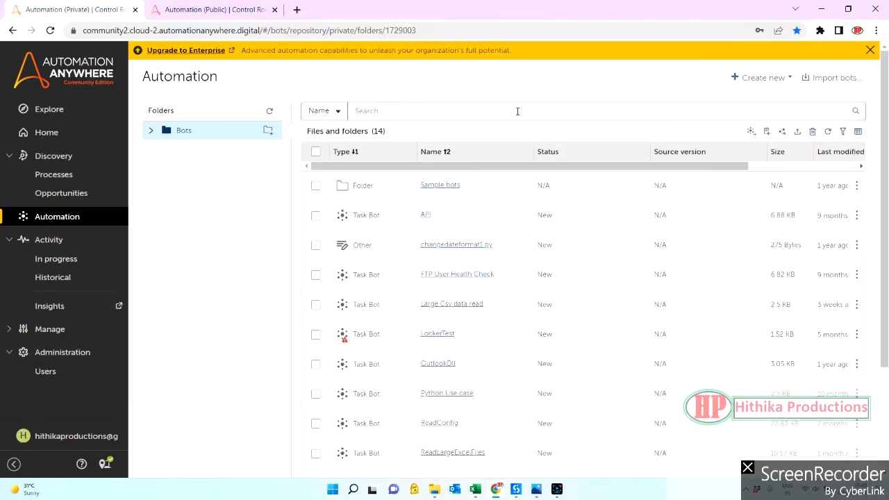
mouse_move(486, 86)
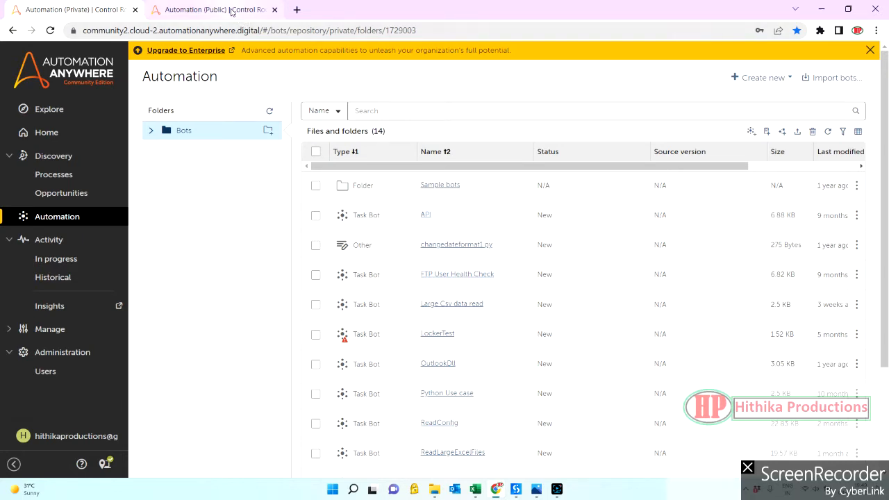
click(213, 9)
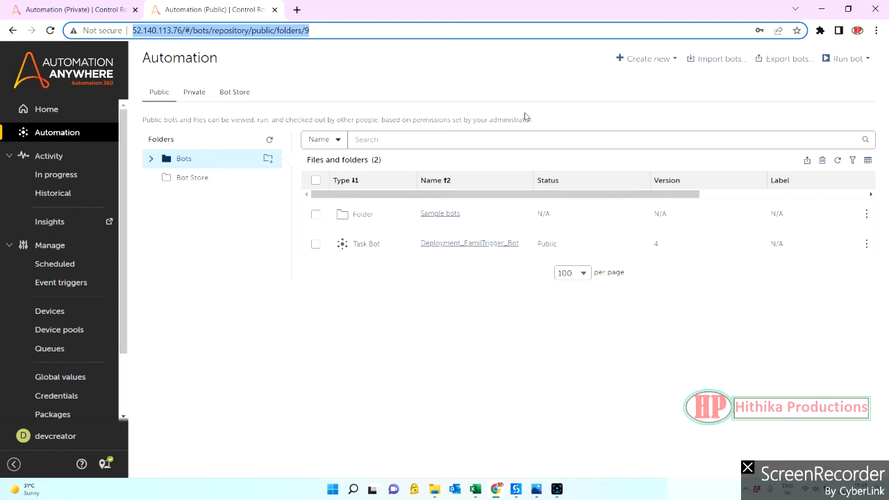
mouse_move(784, 58)
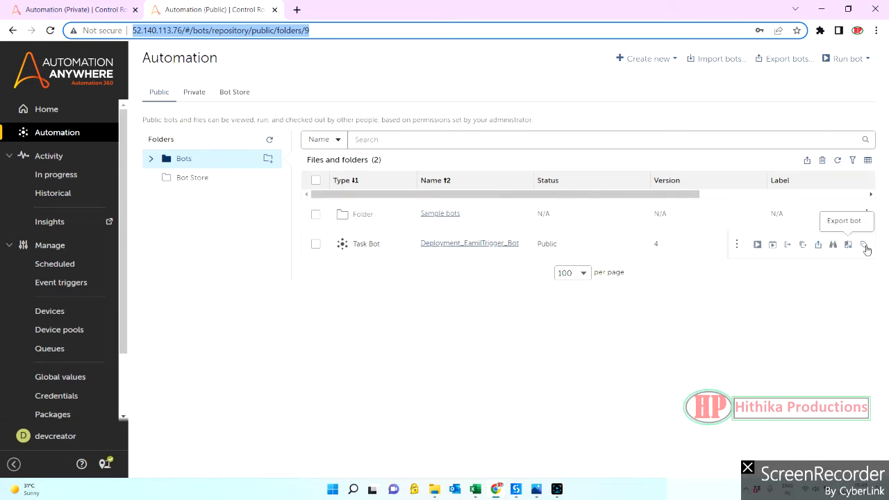
Export the Deployment_EamilTrigger_Bot task bot with its default dependencies.
click(848, 244)
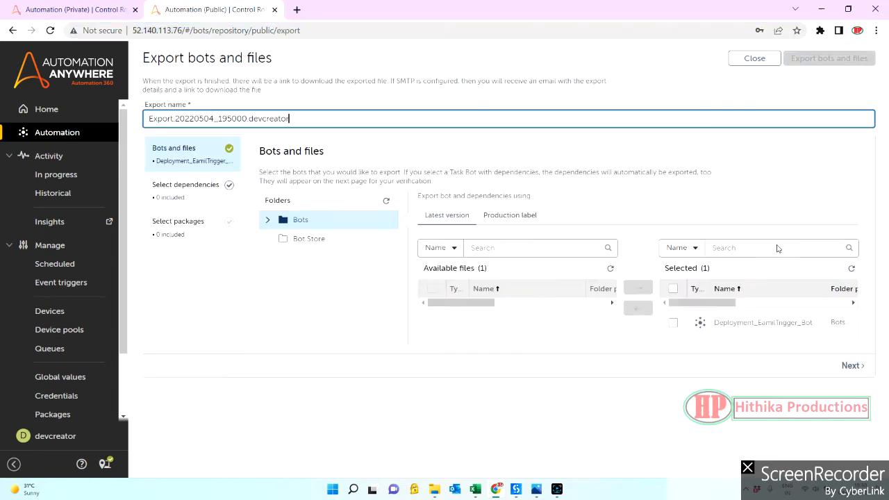
click(852, 365)
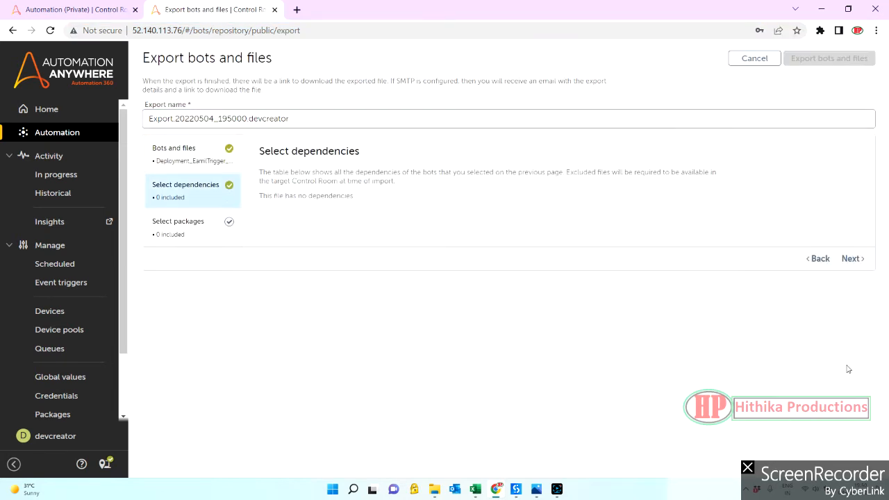
click(851, 257)
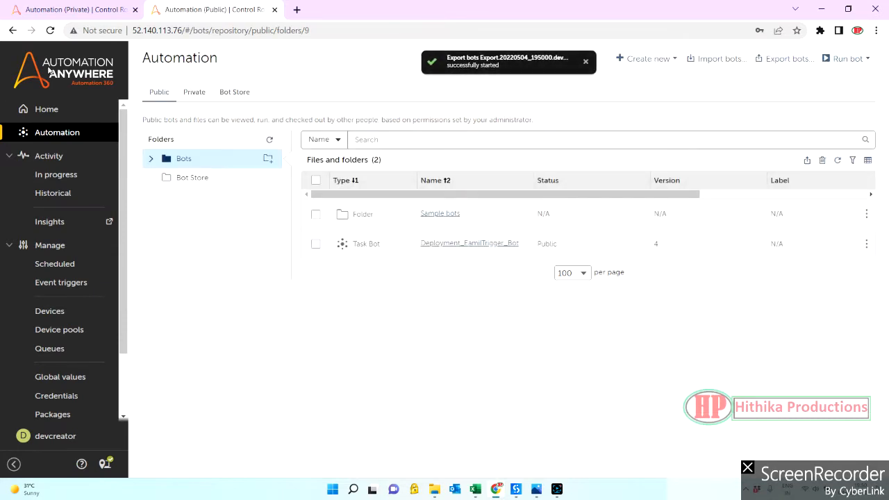
mouse_move(525, 103)
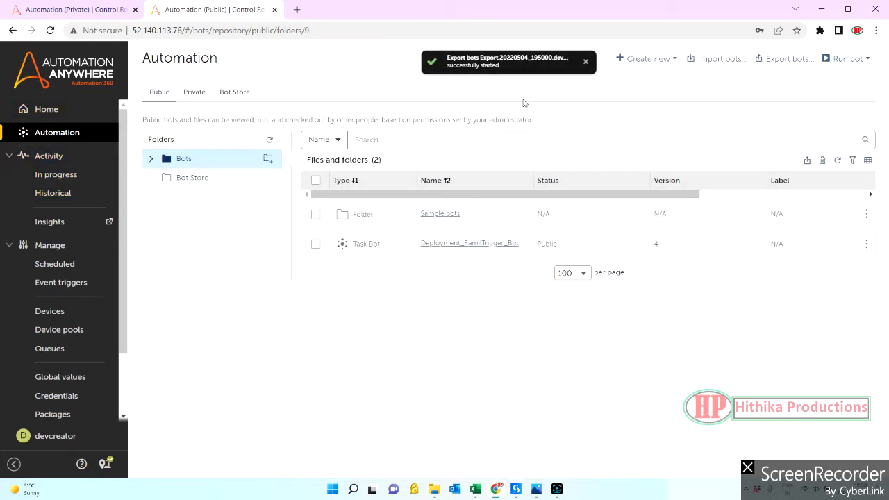
mouse_move(787, 58)
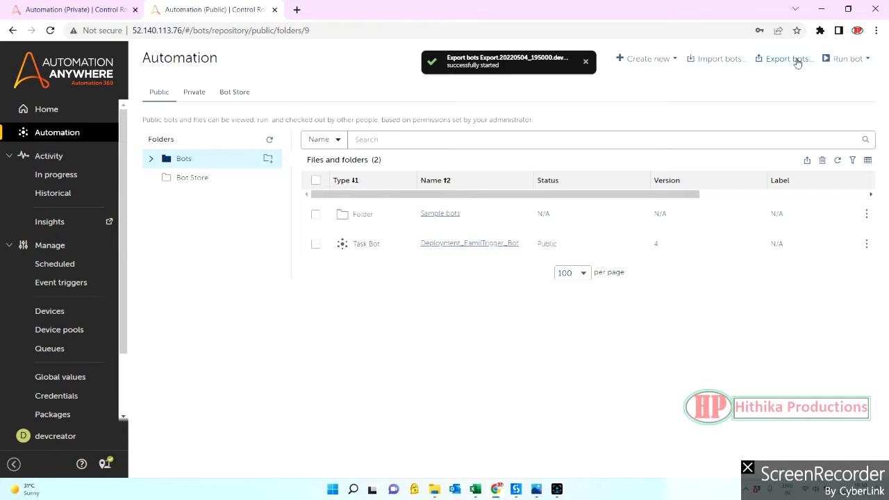
mouse_move(457, 98)
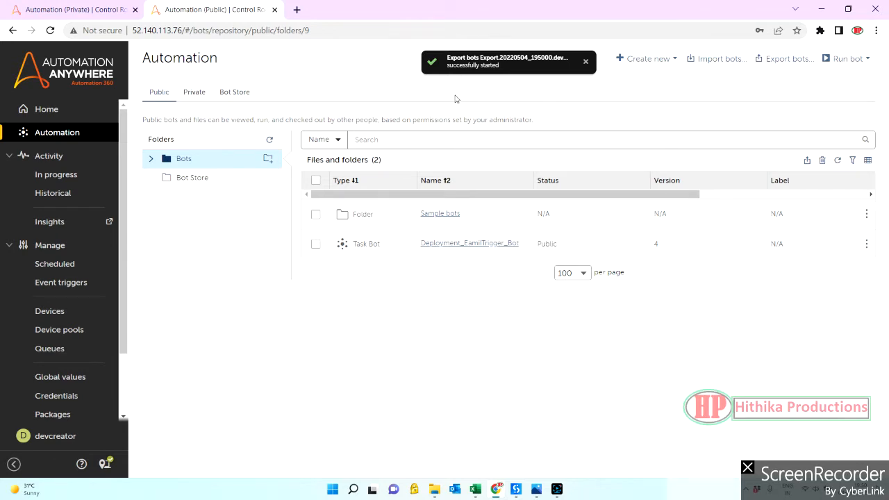
mouse_move(53, 193)
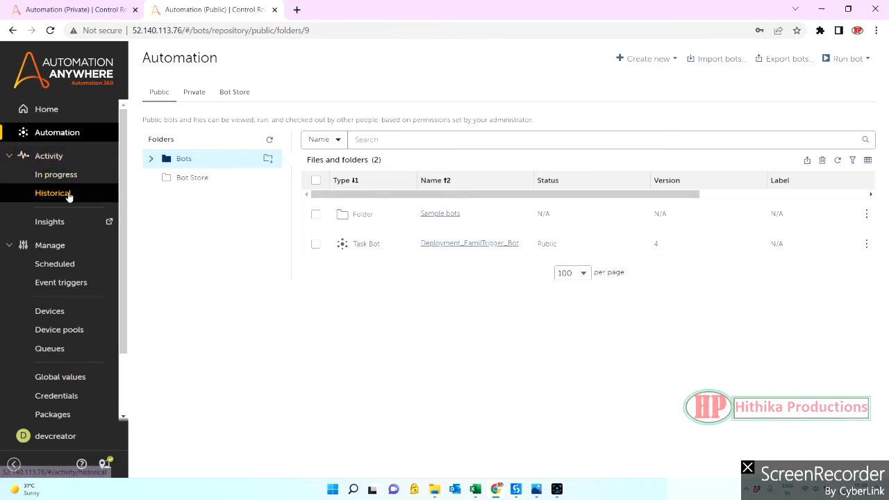
Download Export.20220504_195000.devcreator.zip from the Bot Export history record.
click(53, 193)
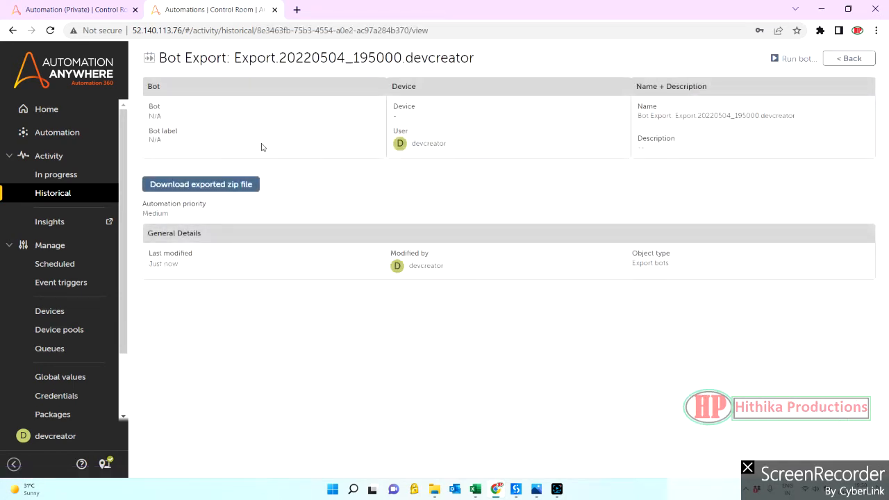
click(200, 184)
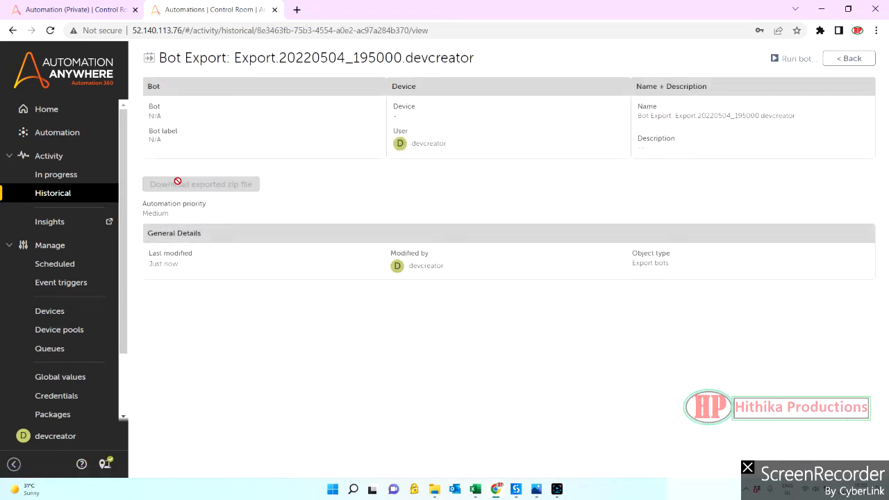
mouse_move(177, 177)
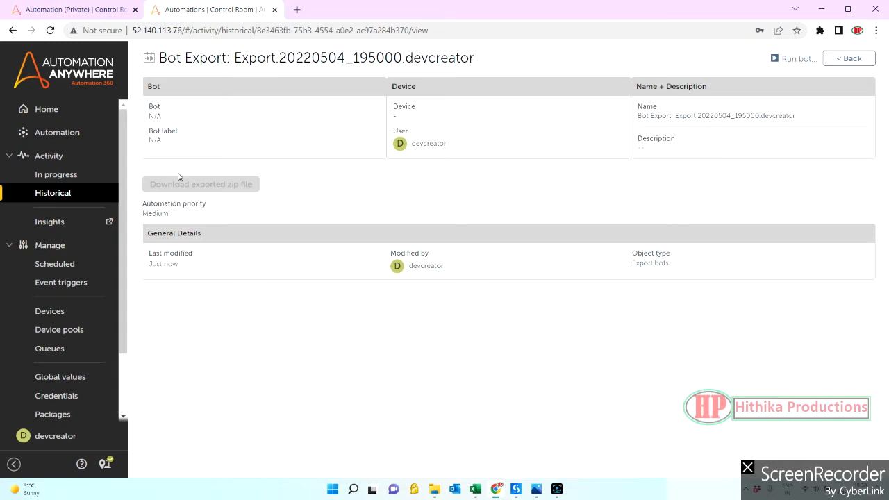
mouse_move(255, 198)
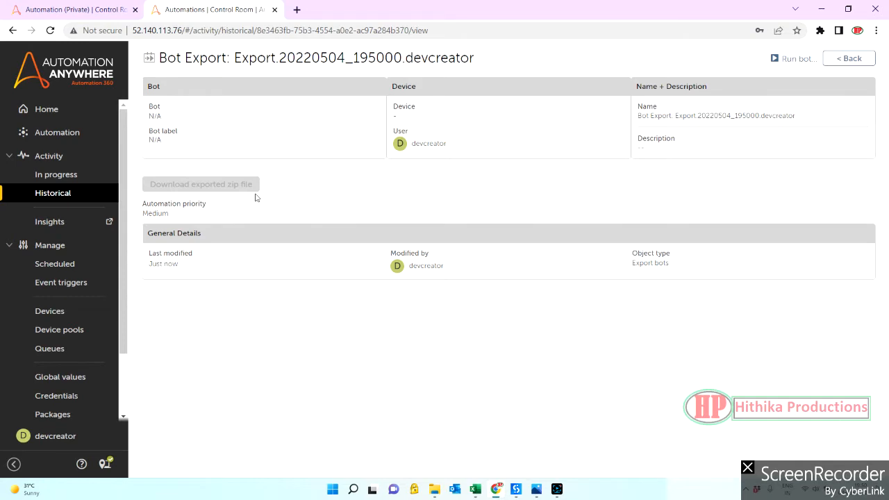
click(201, 184)
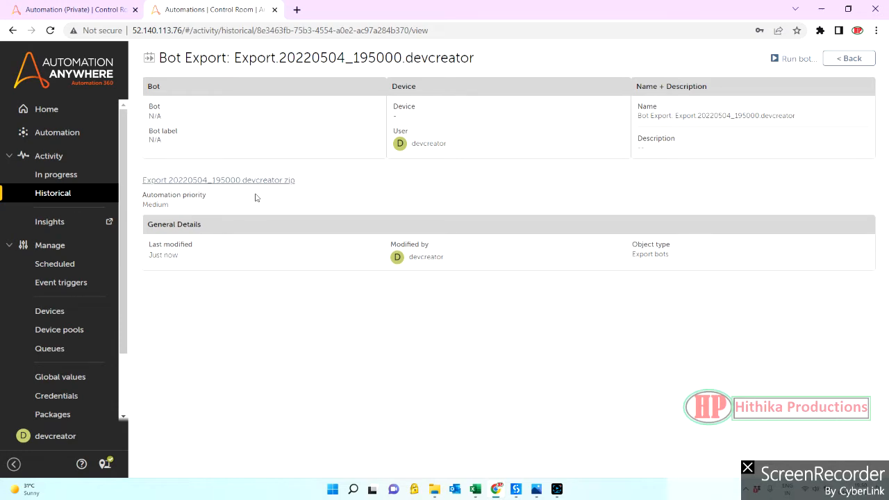
click(219, 180)
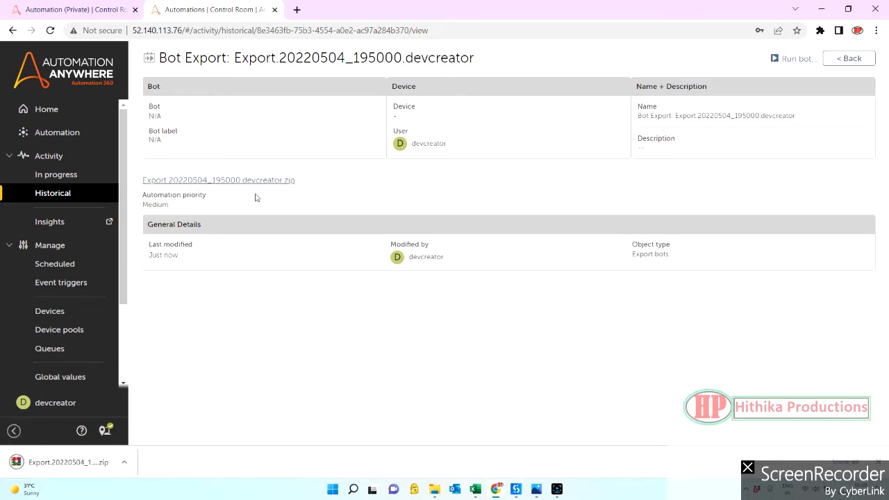
mouse_move(274, 207)
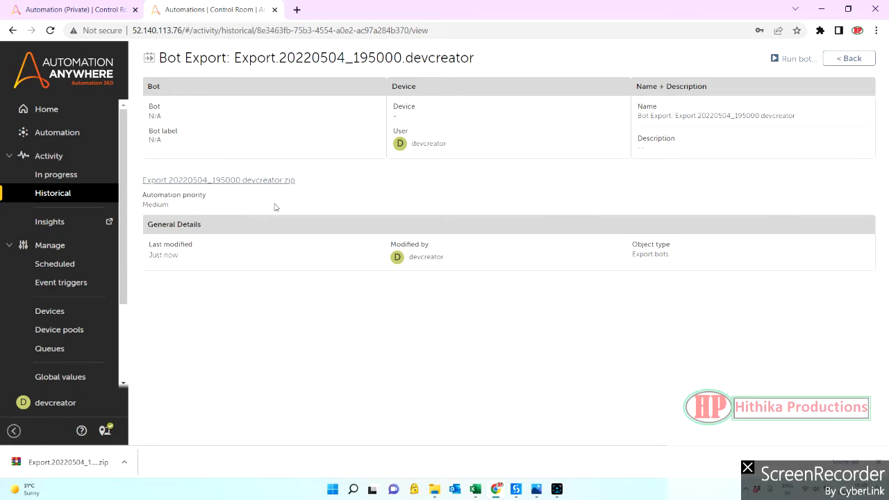
mouse_move(277, 390)
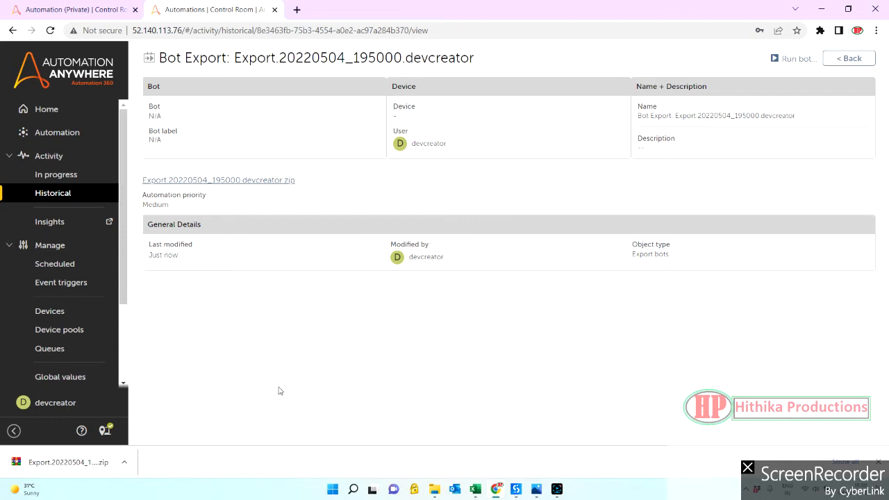
click(332, 489)
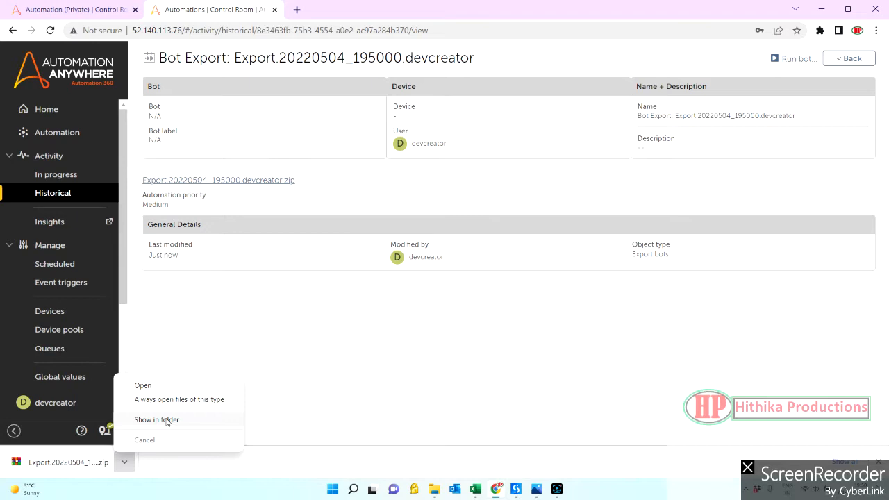
Reveal the downloaded export zip, about 65 MB, in the Downloads folder.
click(157, 419)
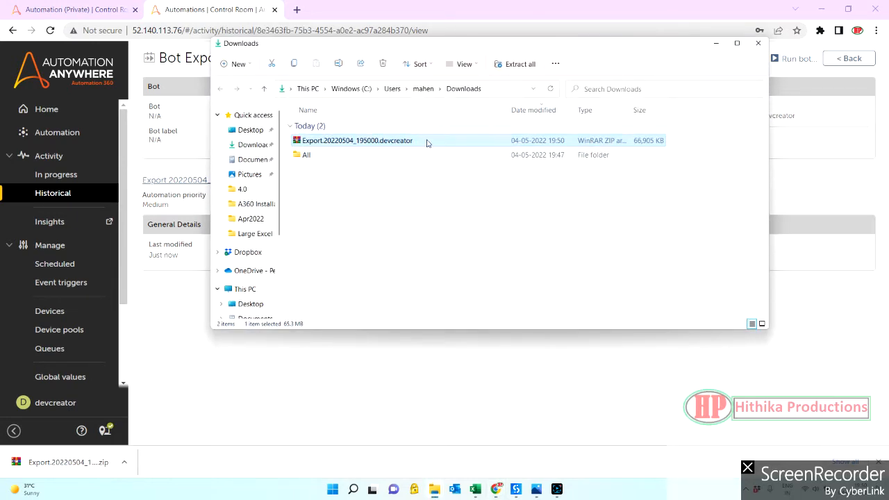
mouse_move(645, 153)
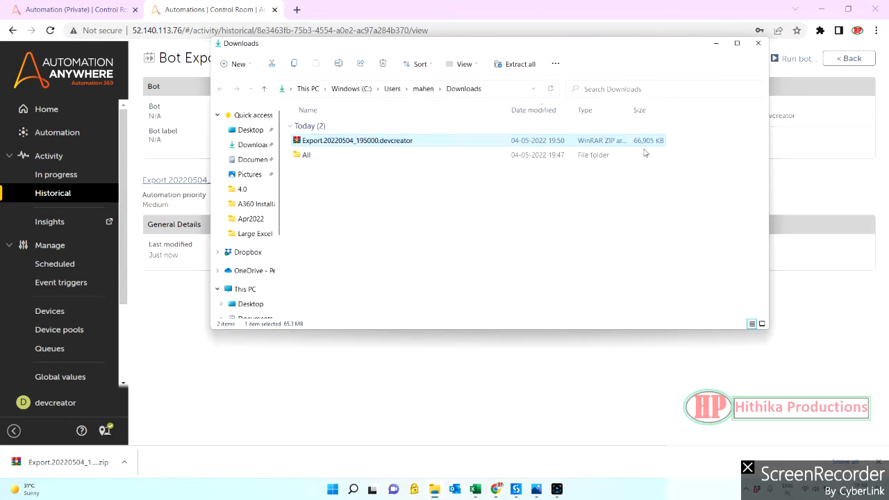
mouse_move(643, 150)
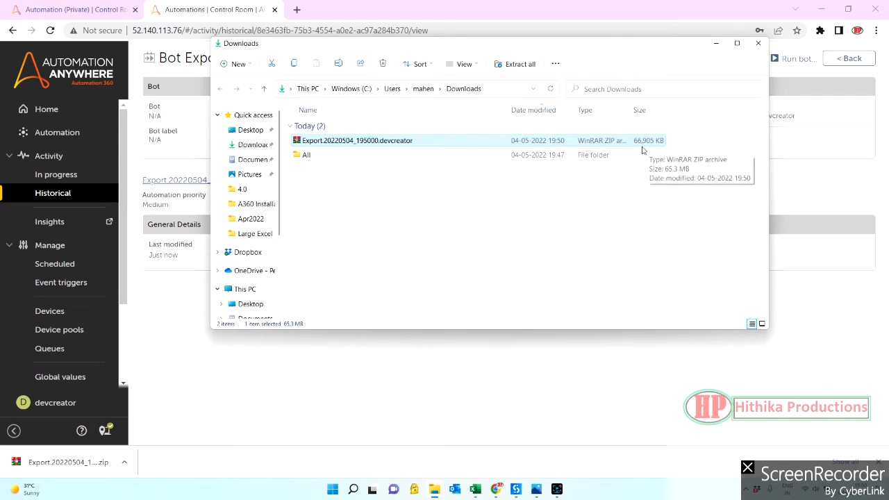
mouse_move(661, 147)
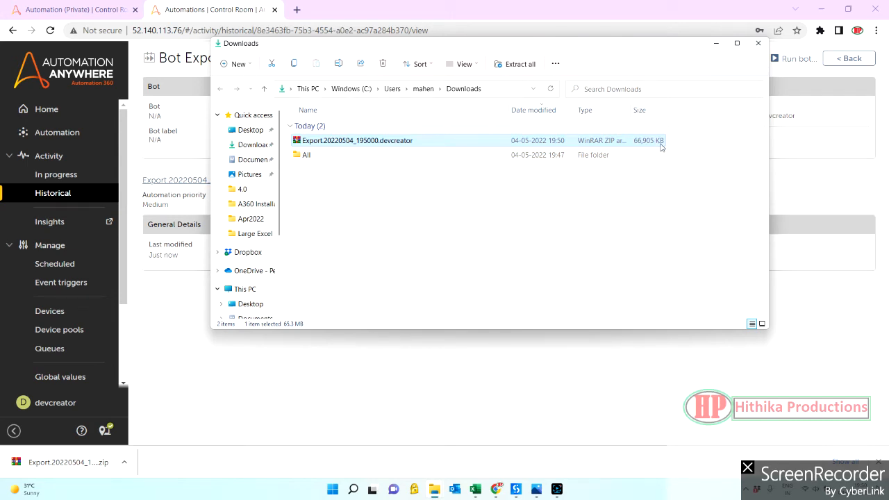
mouse_move(658, 142)
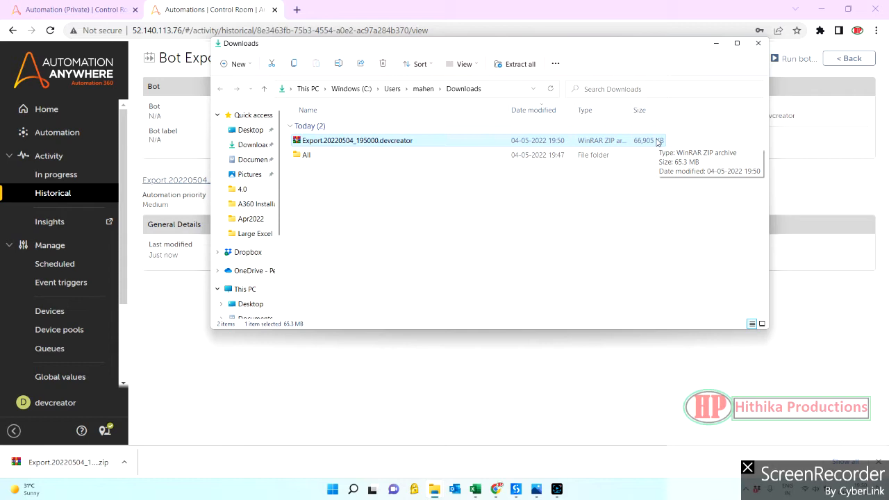
mouse_move(584, 321)
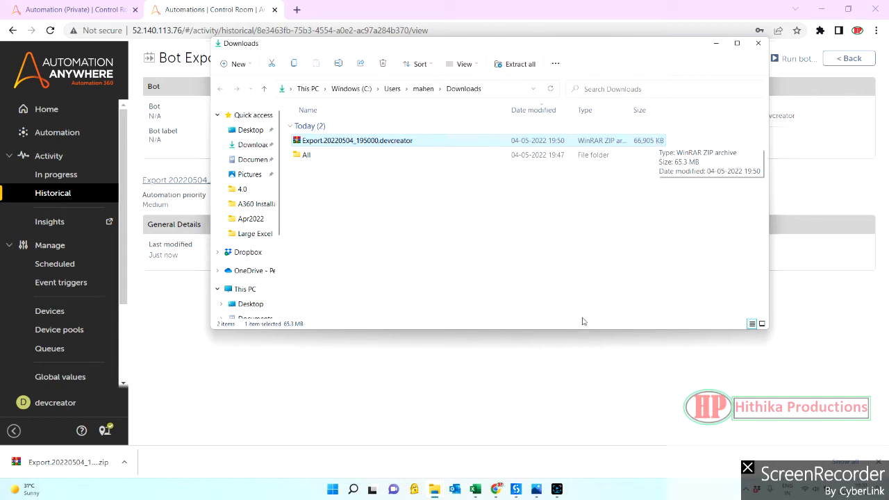
mouse_move(580, 347)
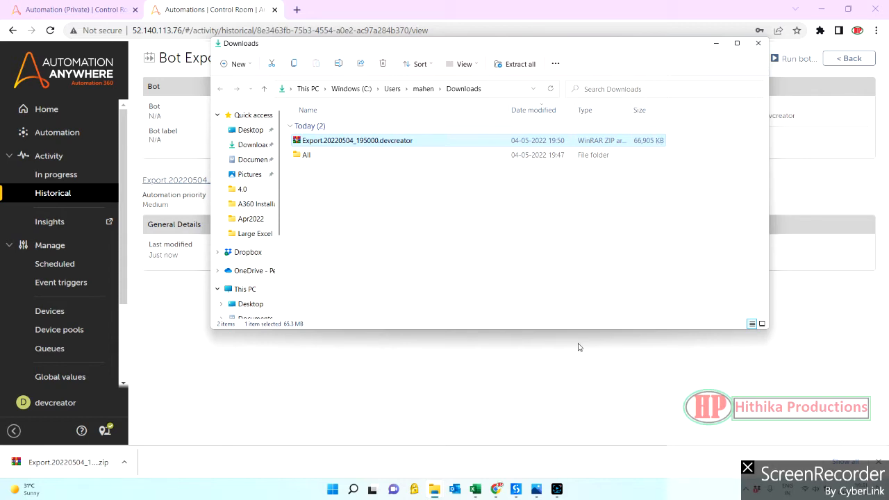
Switch to the Community Edition tab showing Automation > Private > Bots.
click(73, 9)
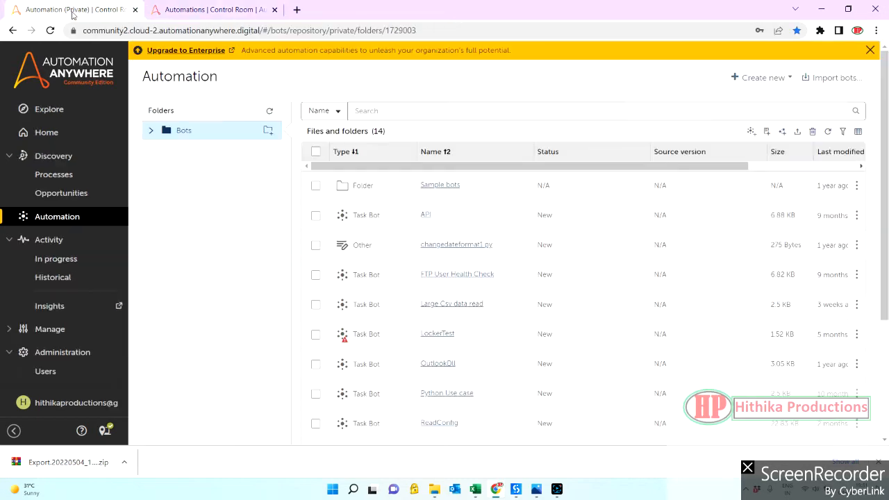
mouse_move(679, 151)
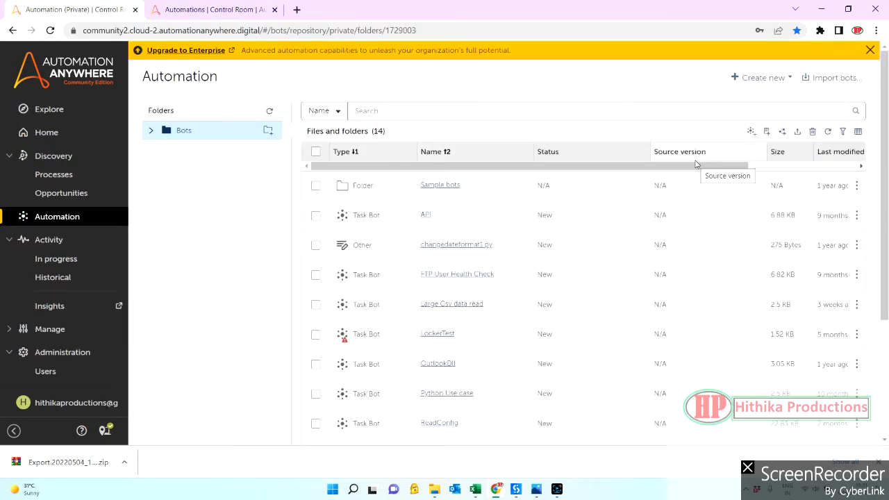
mouse_move(695, 163)
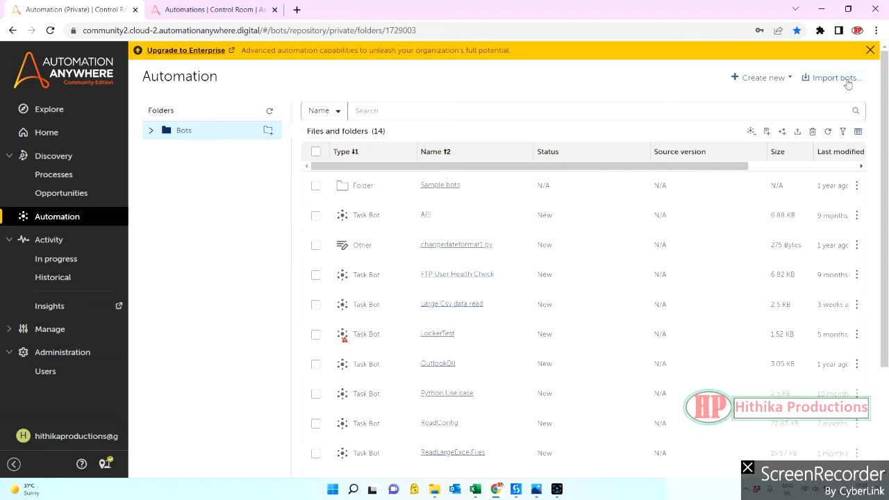
Import Export.20220504_195000.devcreator.zip with 'Overwrite the bot or the file' selected.
click(830, 77)
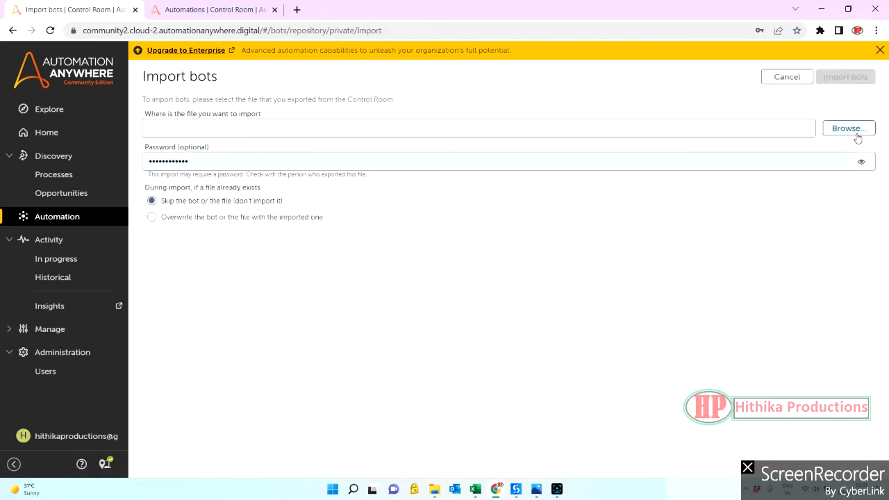
click(848, 128)
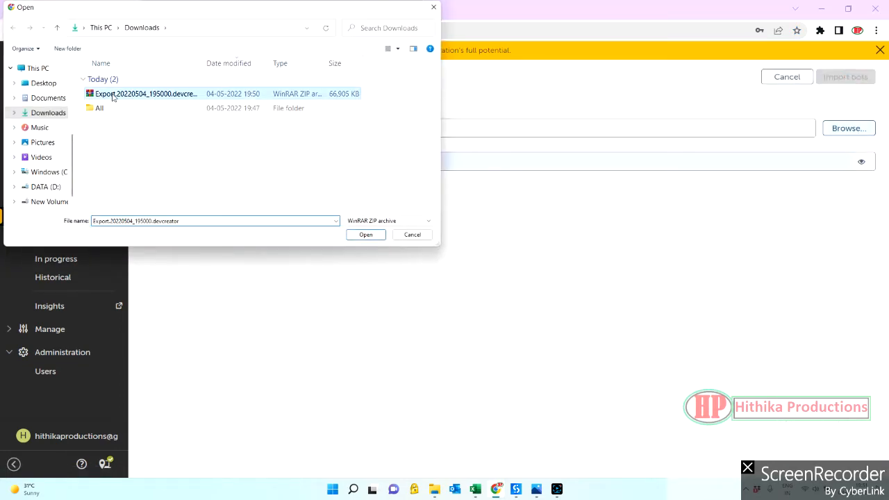
click(365, 234)
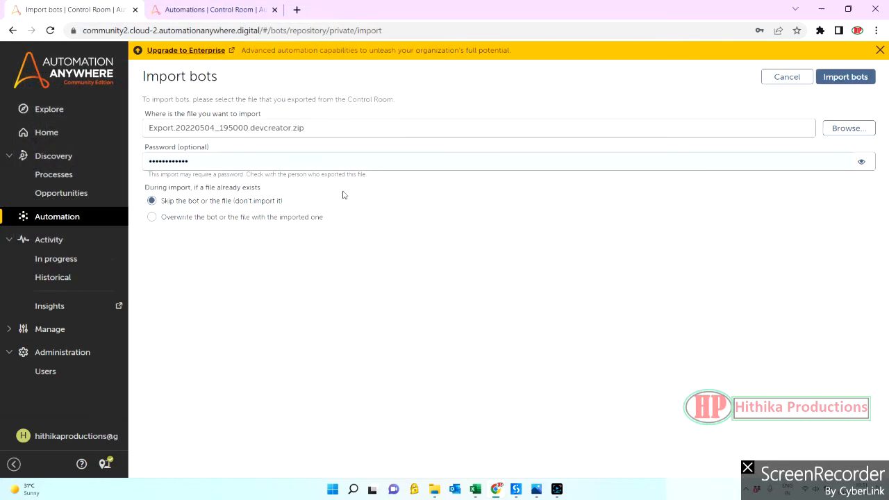
mouse_move(152, 221)
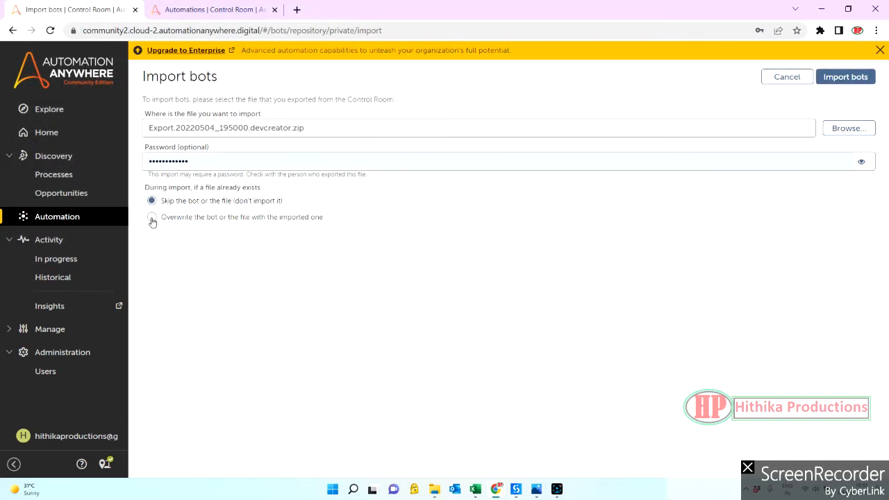
click(845, 76)
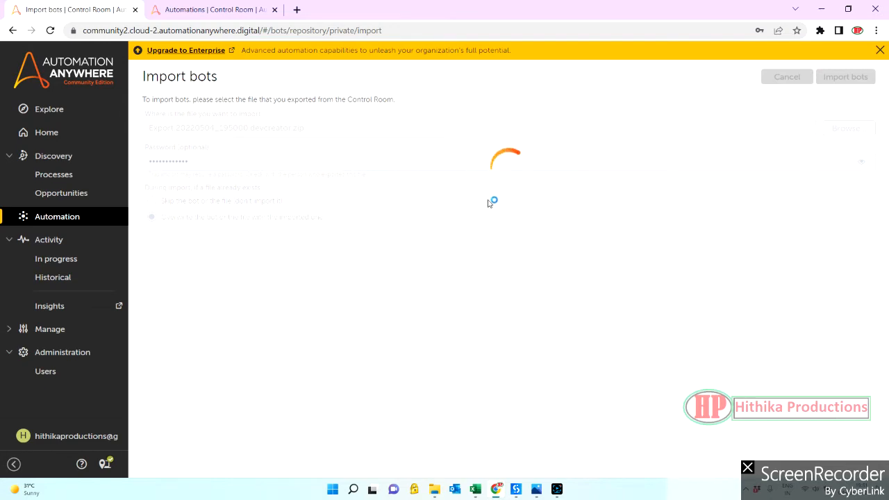
mouse_move(569, 241)
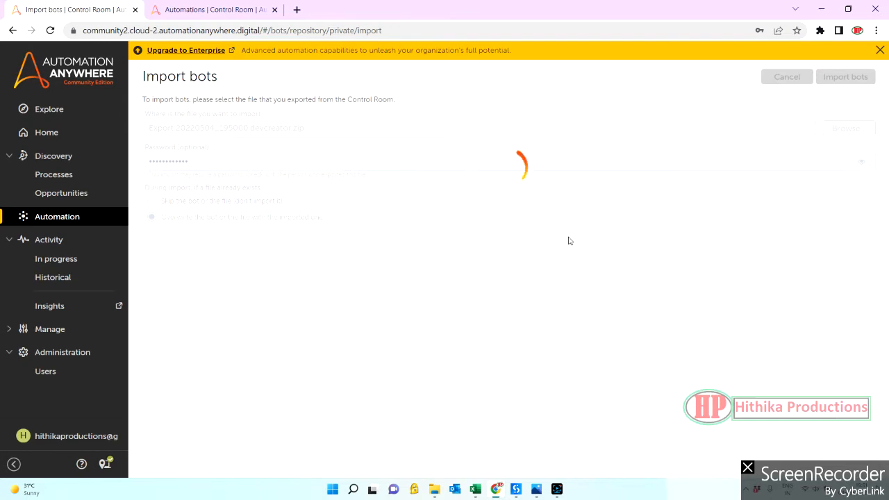
click(846, 76)
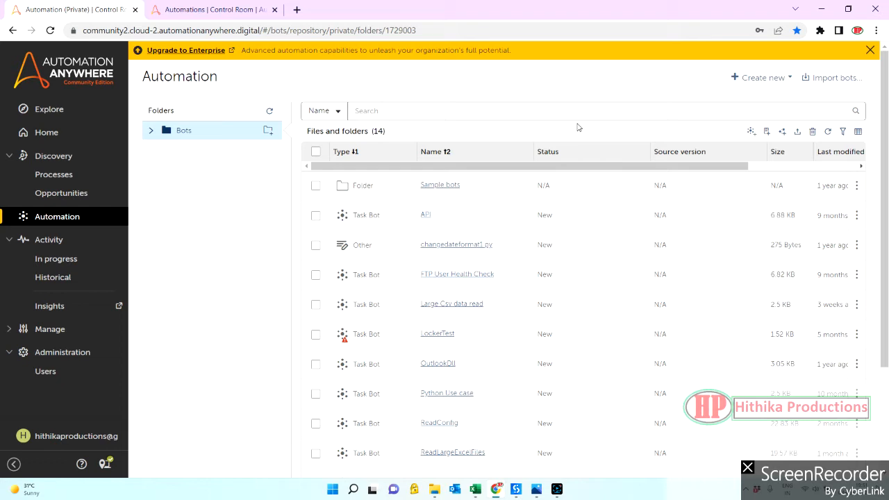
mouse_move(828, 131)
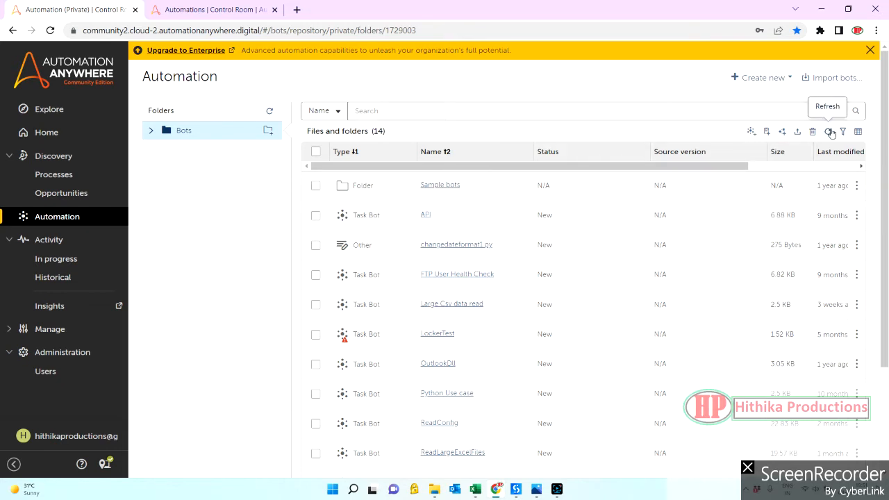
Refresh the list and inspect Deployment_EamilTrigger_Bot's Extract text and Email: Send steps.
click(828, 131)
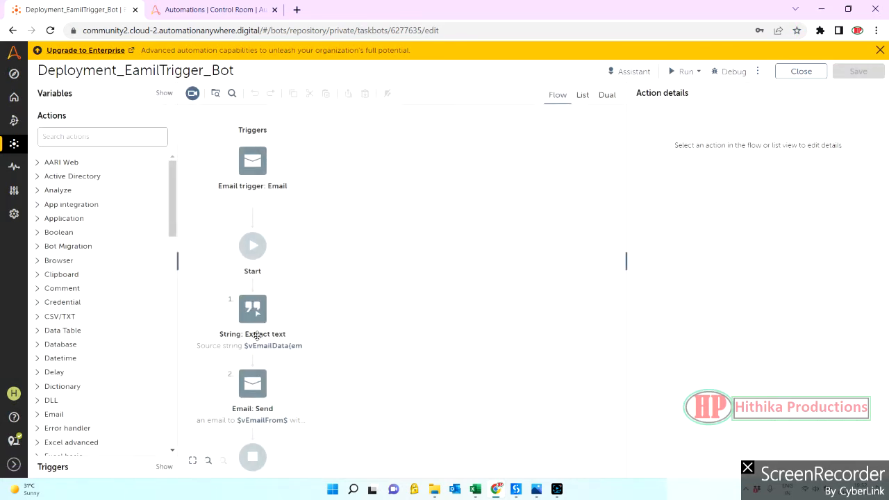
mouse_move(252, 161)
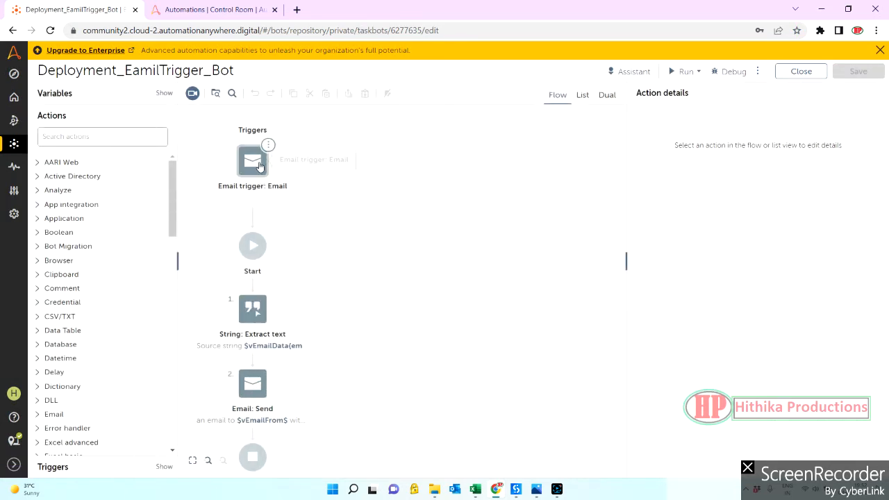
click(252, 309)
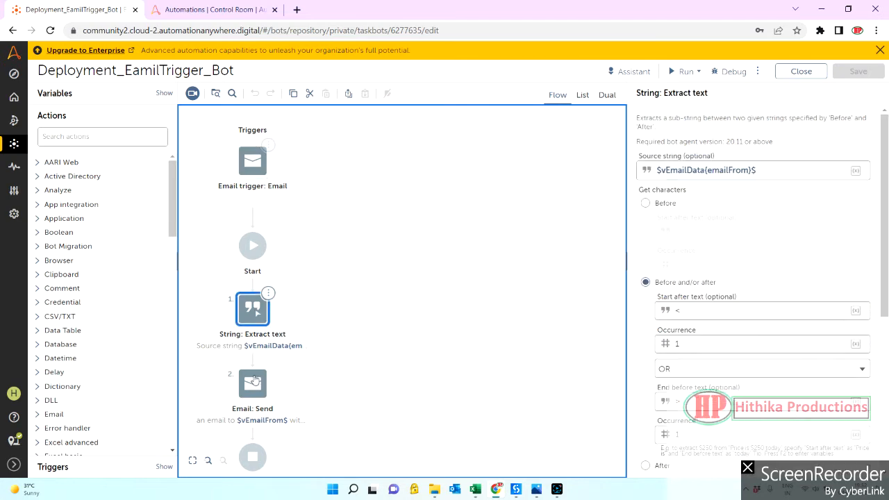
click(252, 382)
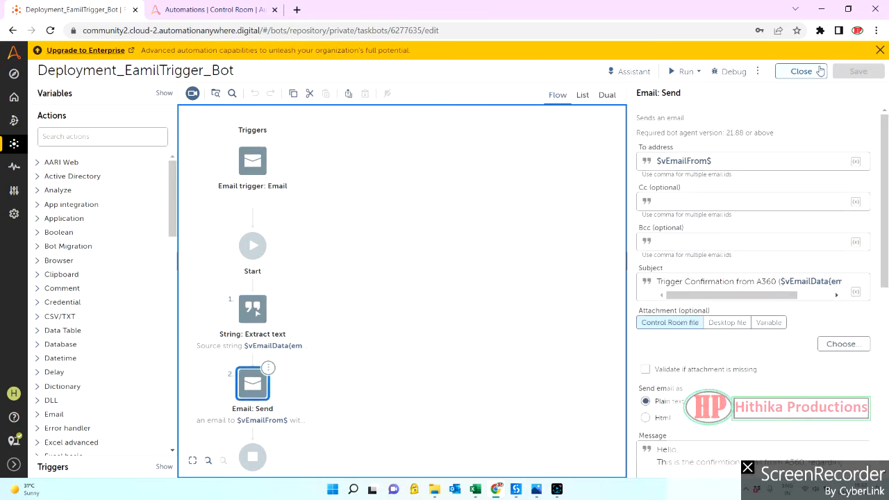
click(800, 71)
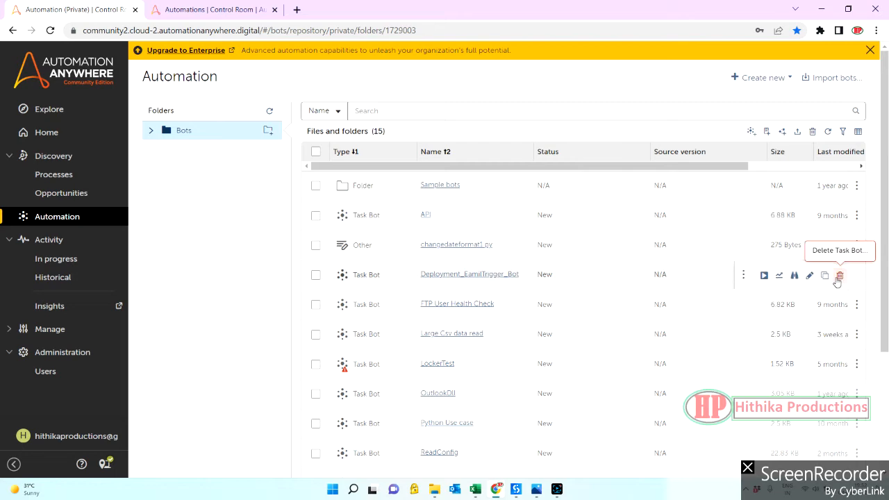
Delete Deployment_EamilTrigger_Bot and confirm with Yes, delete.
click(838, 275)
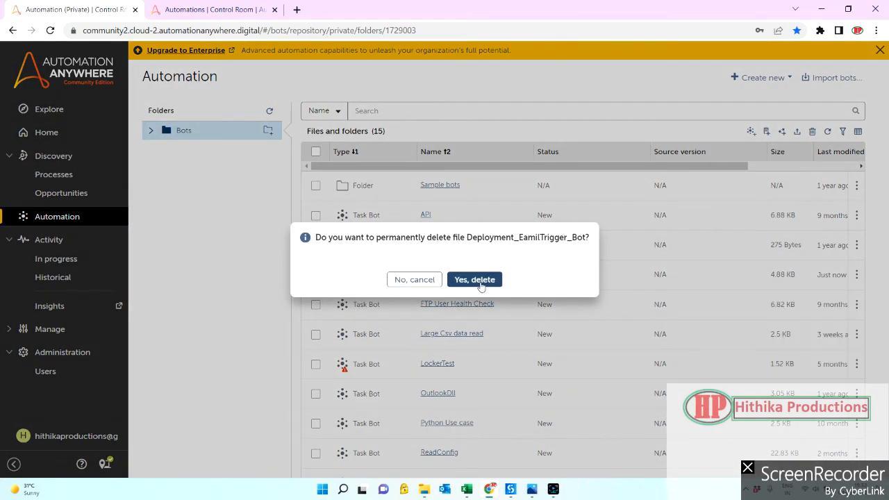
click(474, 279)
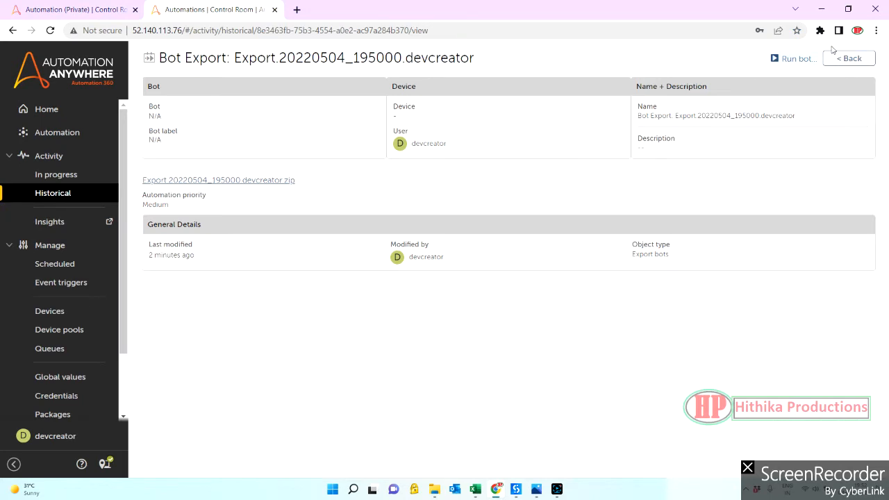
Export Deployment_EamilTrigger_Bot again with Exclude bot packages ticked.
click(53, 192)
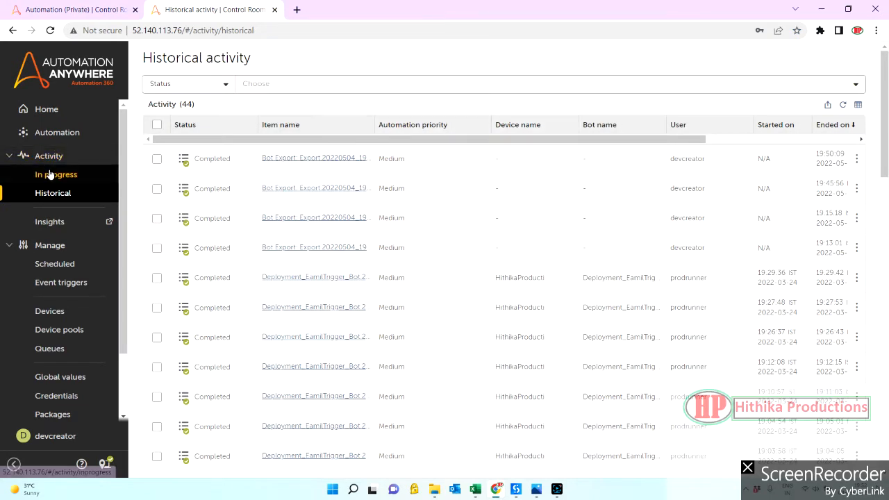
click(57, 132)
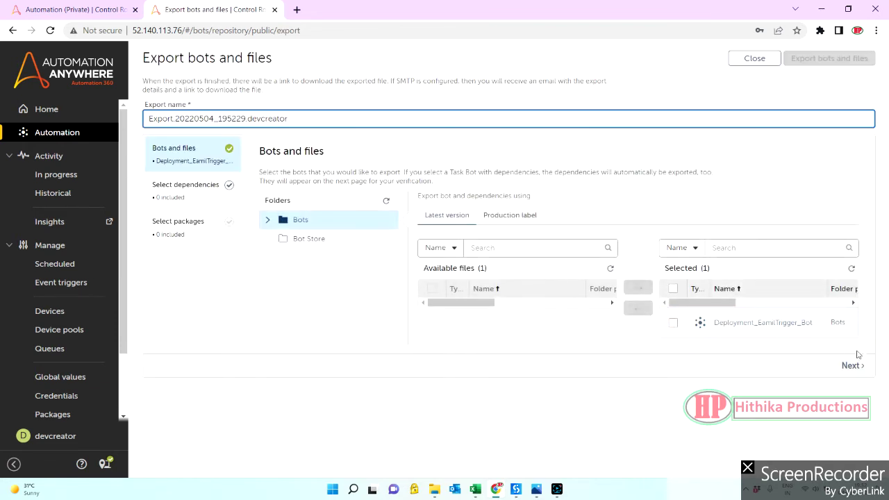
click(853, 365)
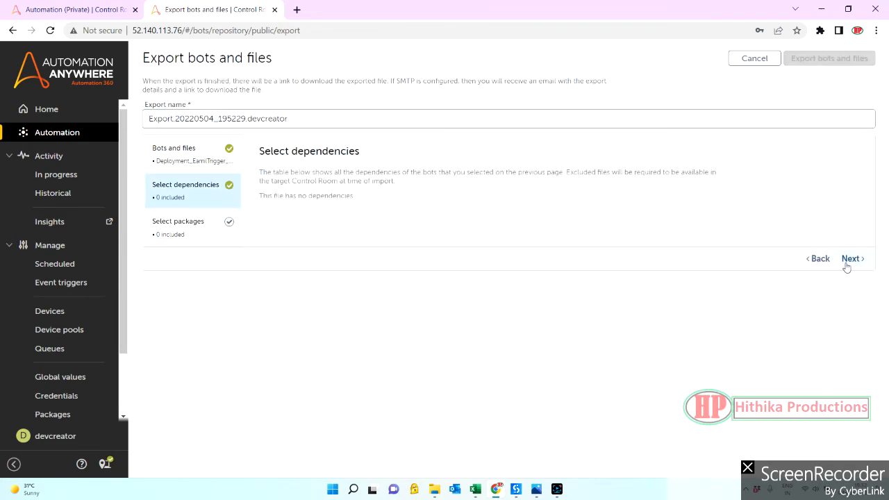
click(852, 259)
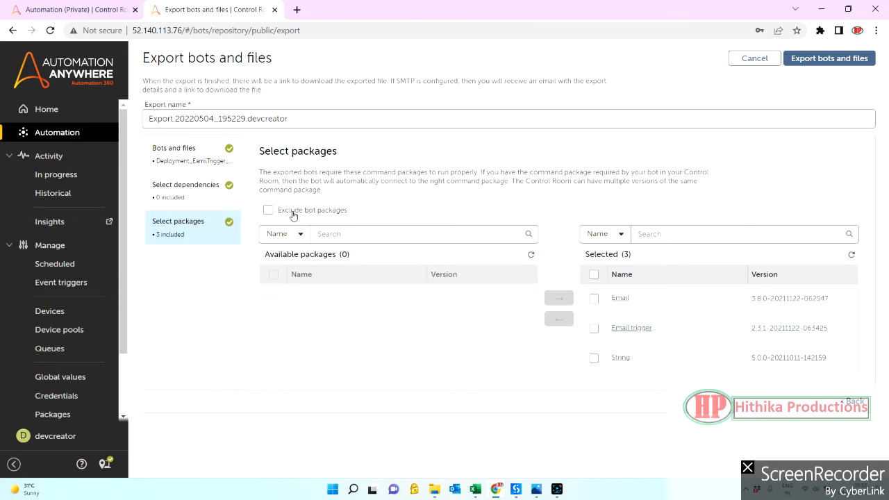
click(268, 210)
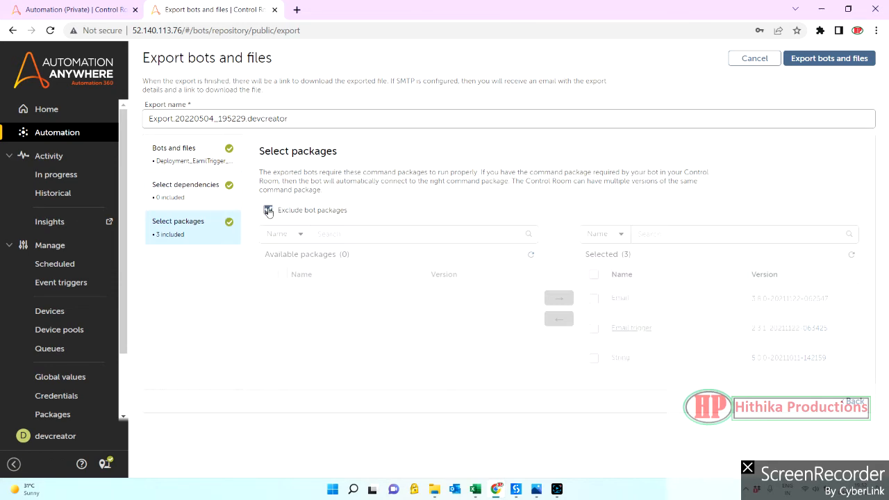
click(268, 210)
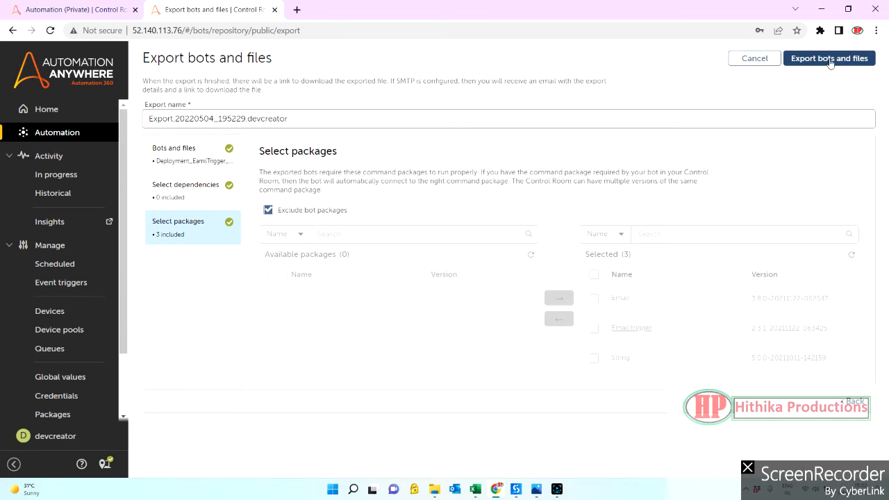
click(829, 57)
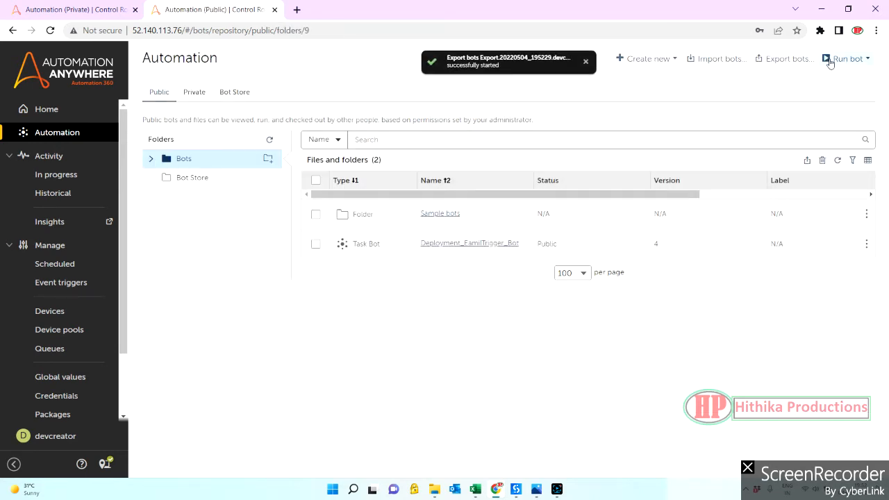
Download the zip of the newest bot export, Export.20220504_195229.devcreator.
click(52, 193)
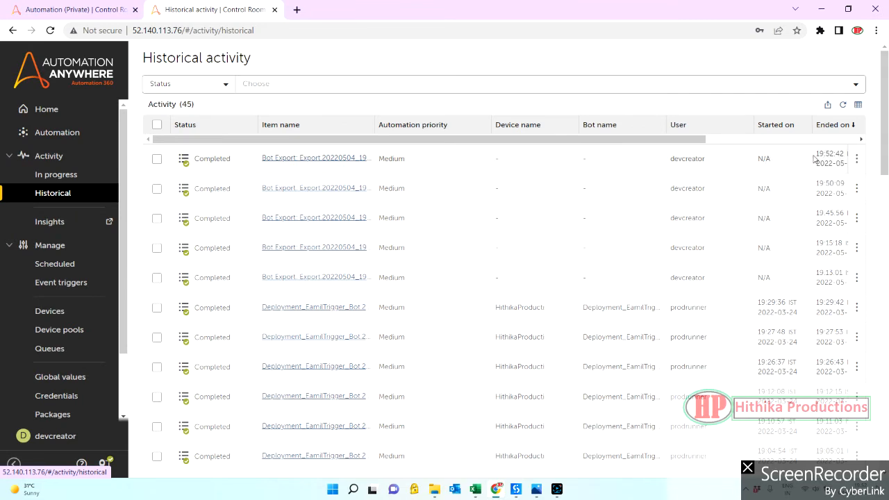
click(315, 158)
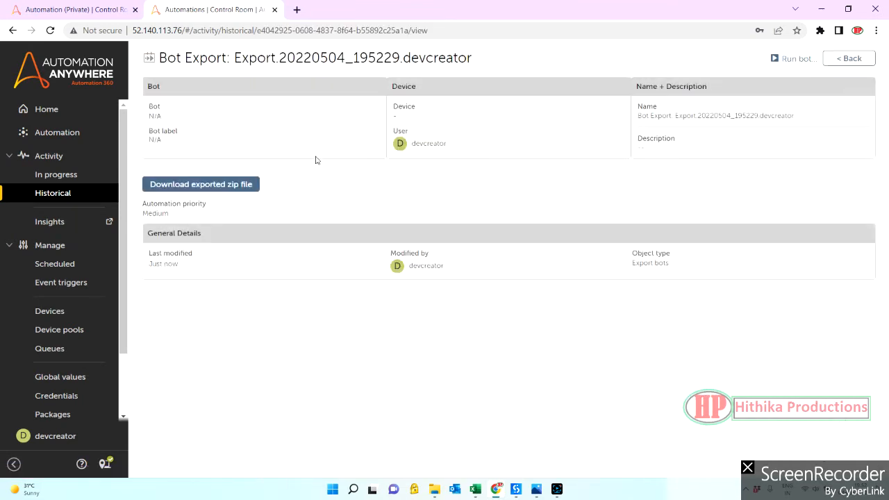
click(201, 184)
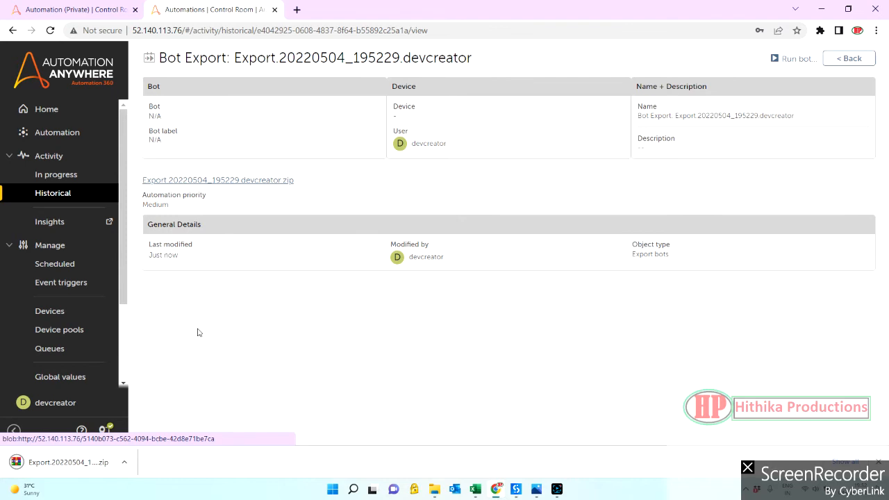
mouse_move(201, 248)
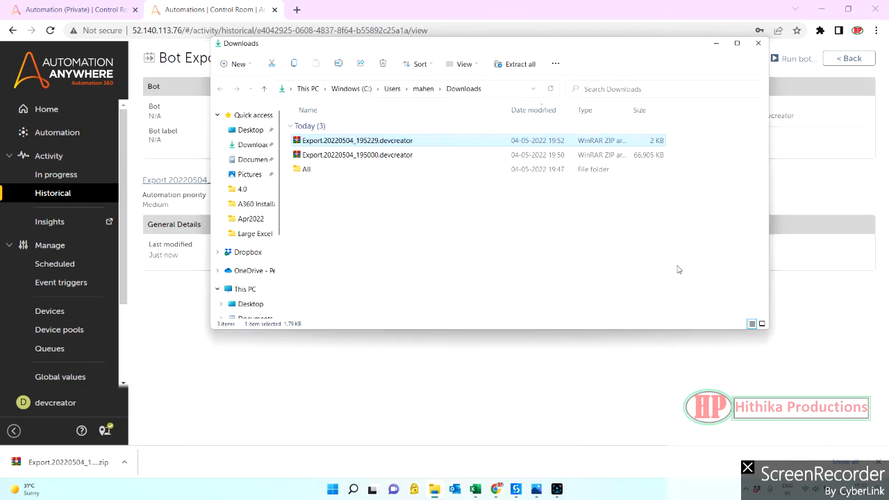
mouse_move(372, 171)
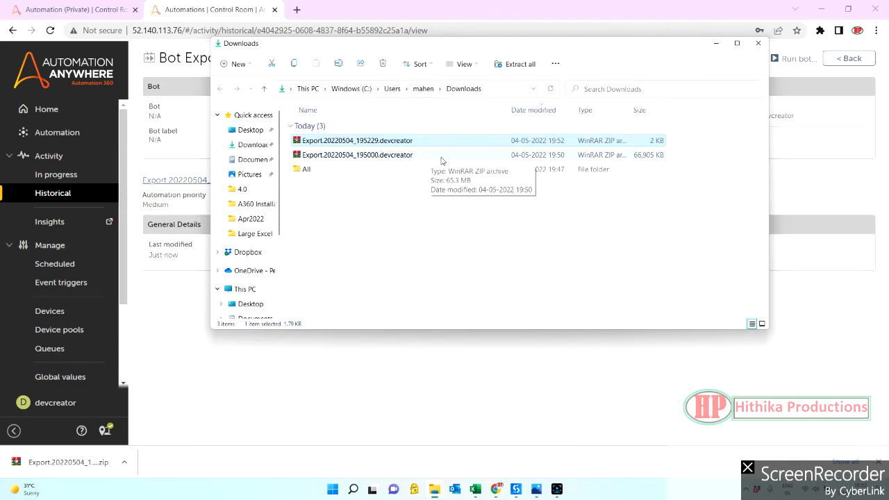
mouse_move(626, 165)
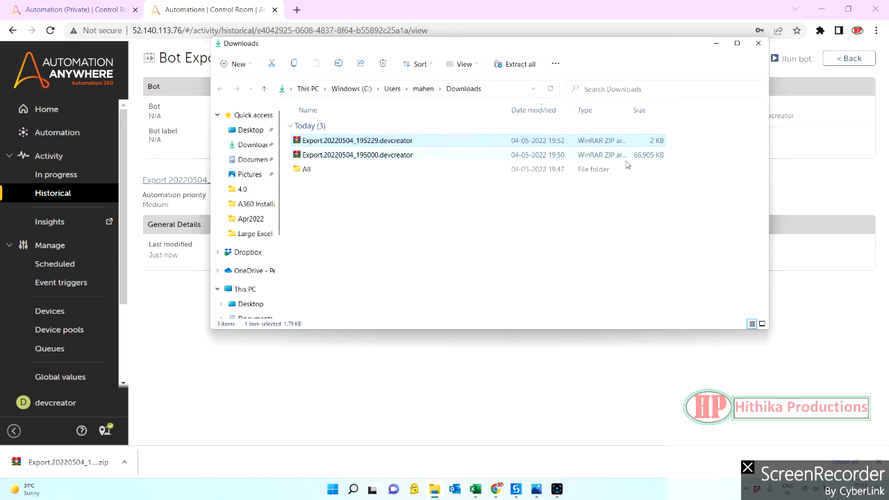
mouse_move(396, 158)
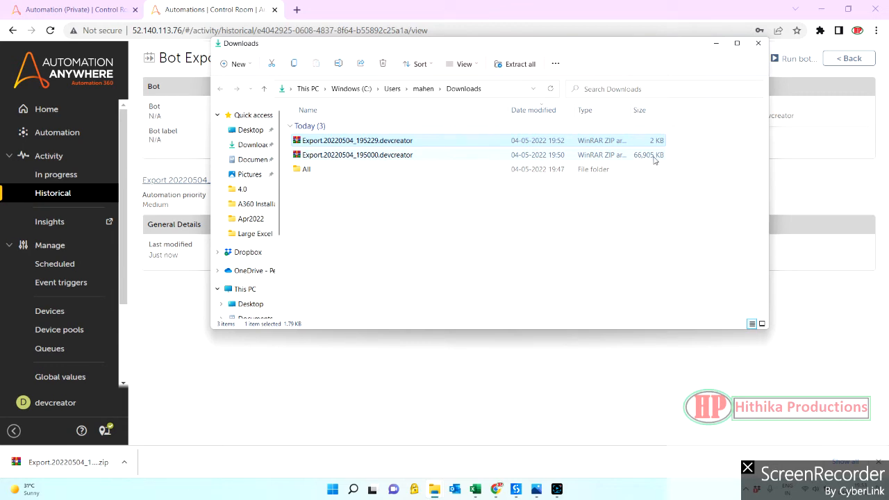
mouse_move(551, 155)
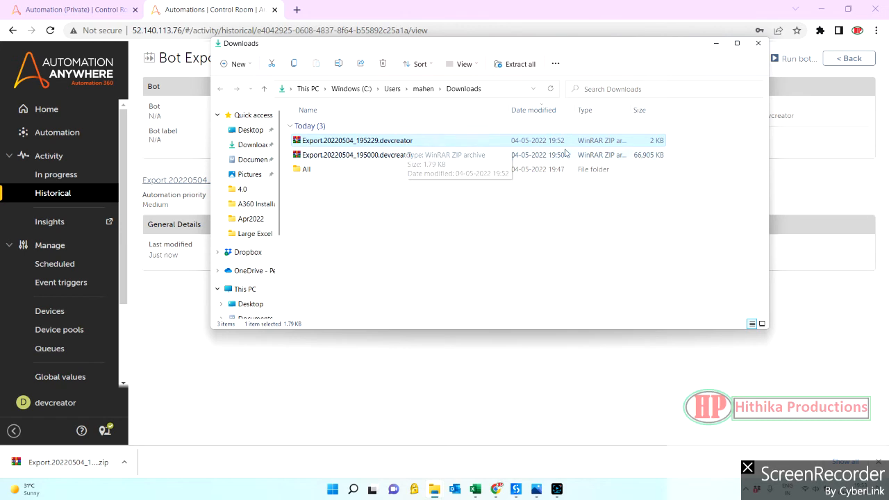
mouse_move(646, 141)
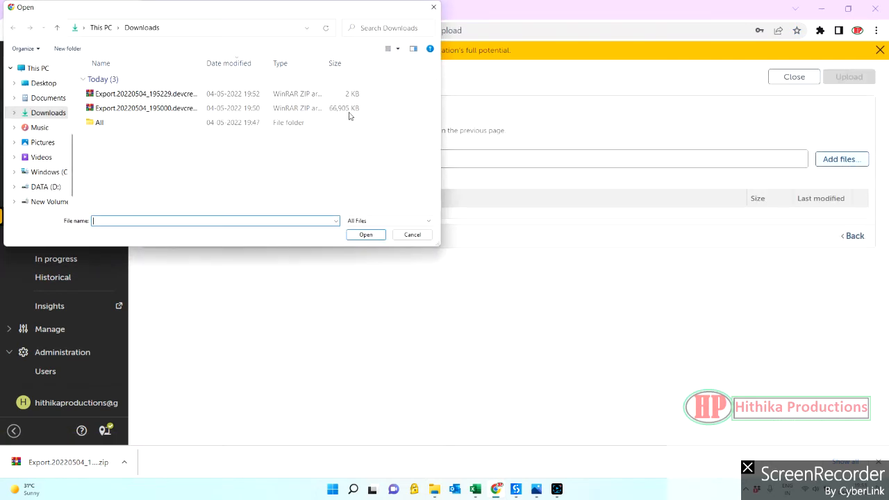
Import the 2 KB Export.20220504_195229.devcreator.zip with overwrite of existing bots.
click(144, 94)
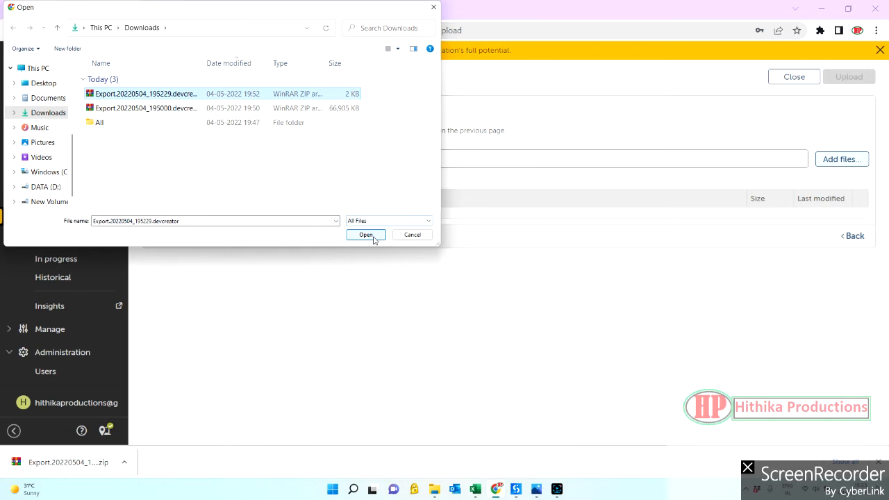
click(366, 234)
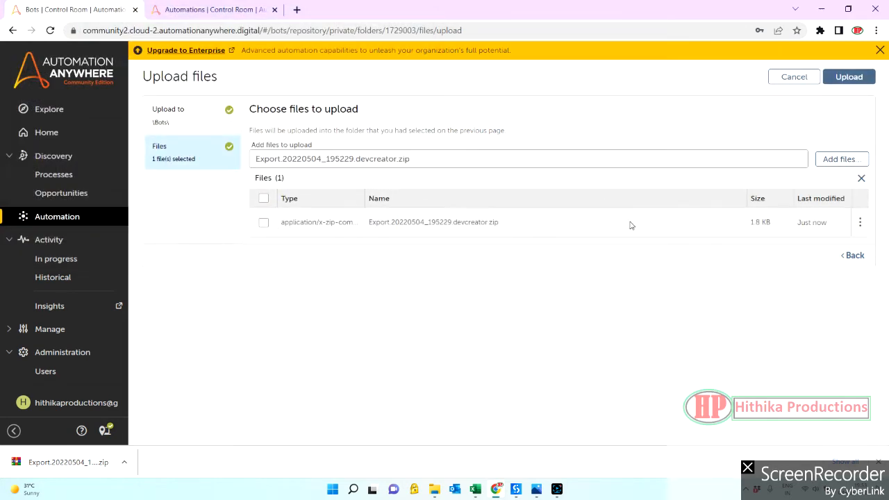
mouse_move(834, 270)
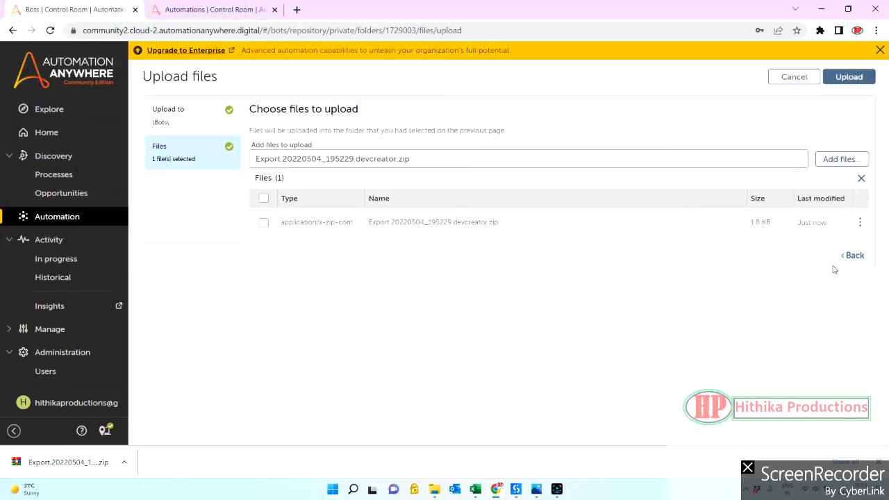
mouse_move(794, 76)
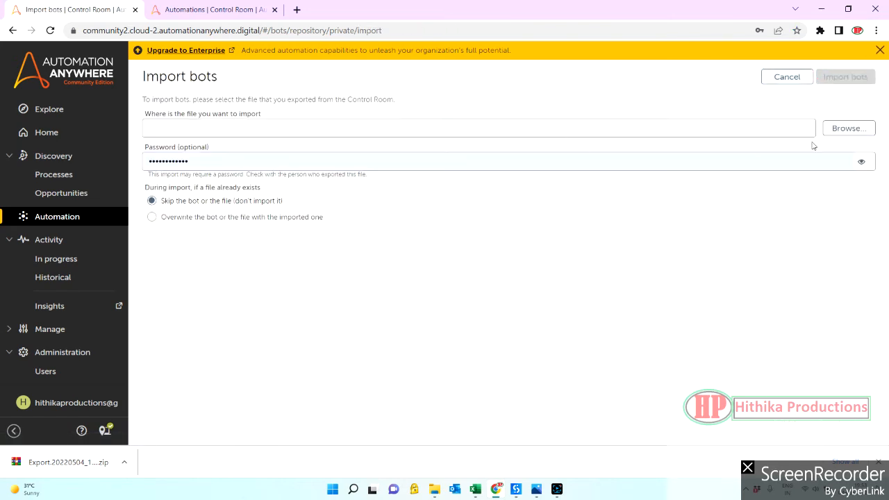
click(848, 128)
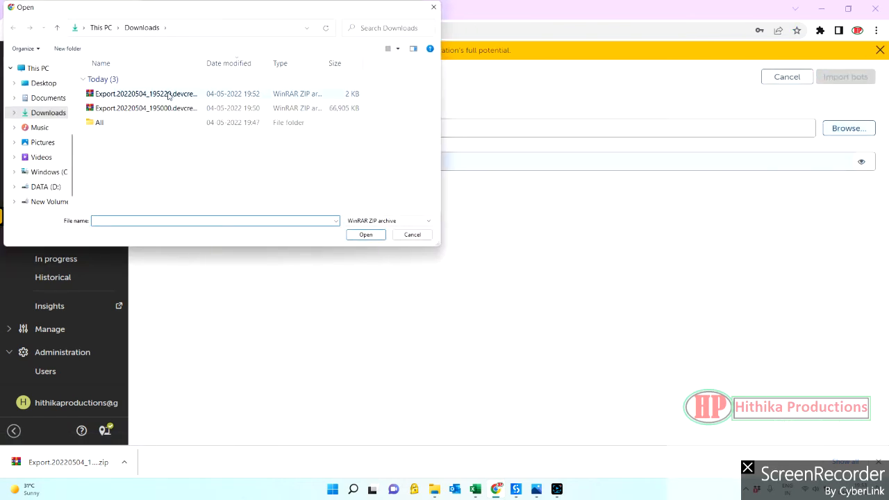
click(366, 234)
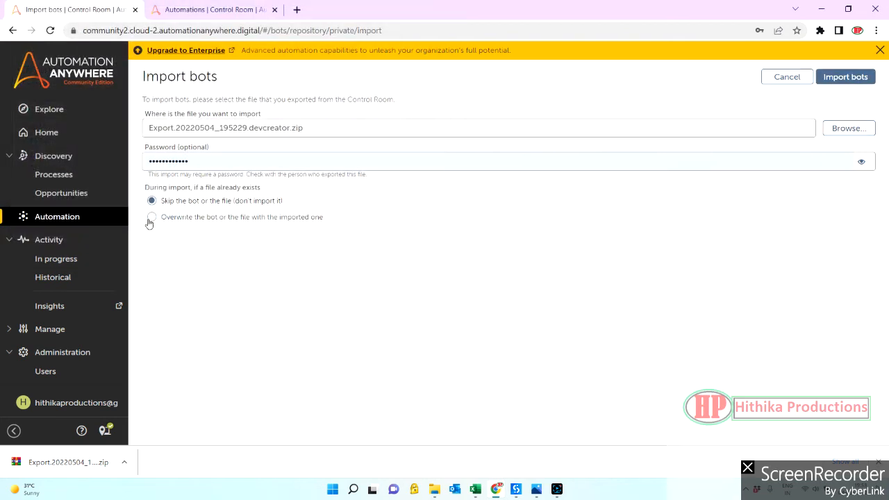
click(152, 217)
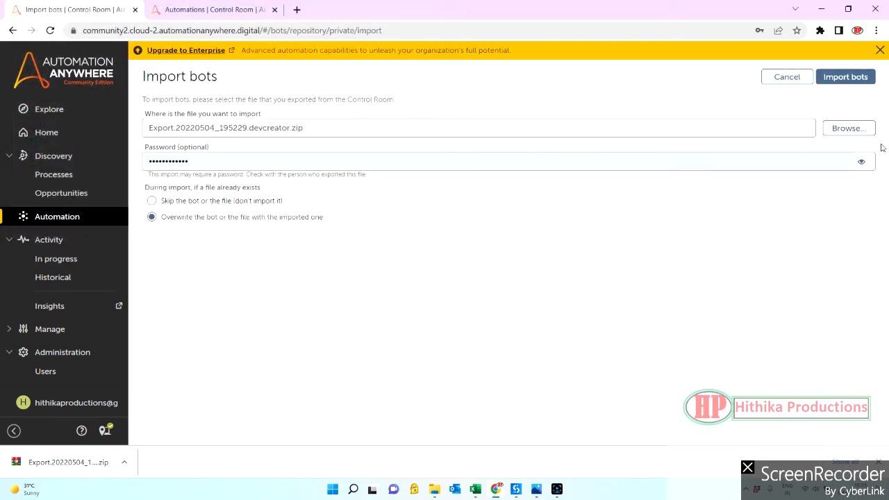
click(845, 76)
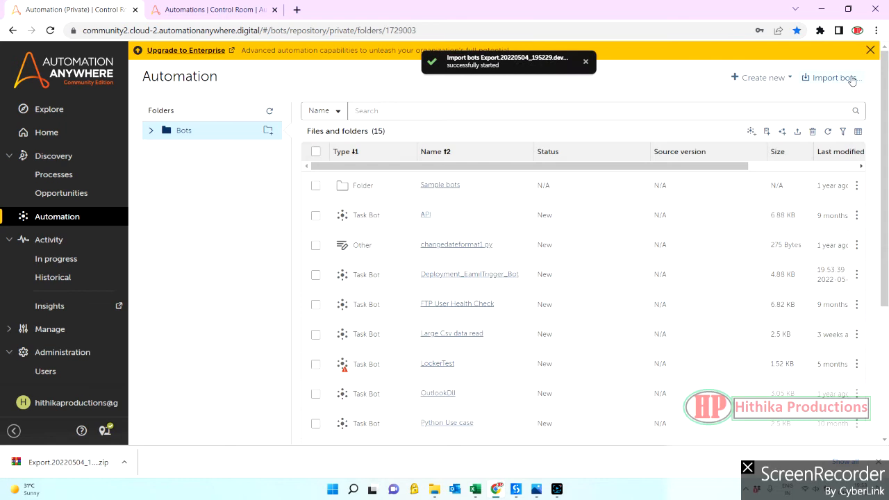
mouse_move(483, 172)
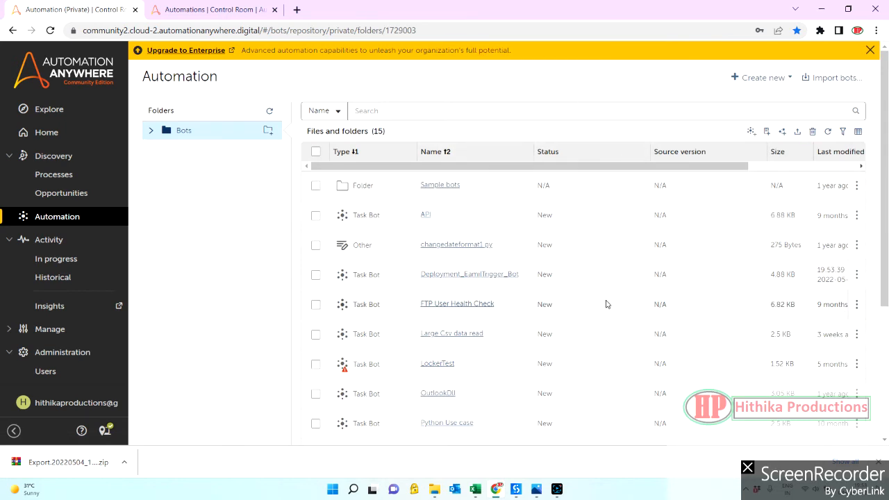
mouse_move(480, 279)
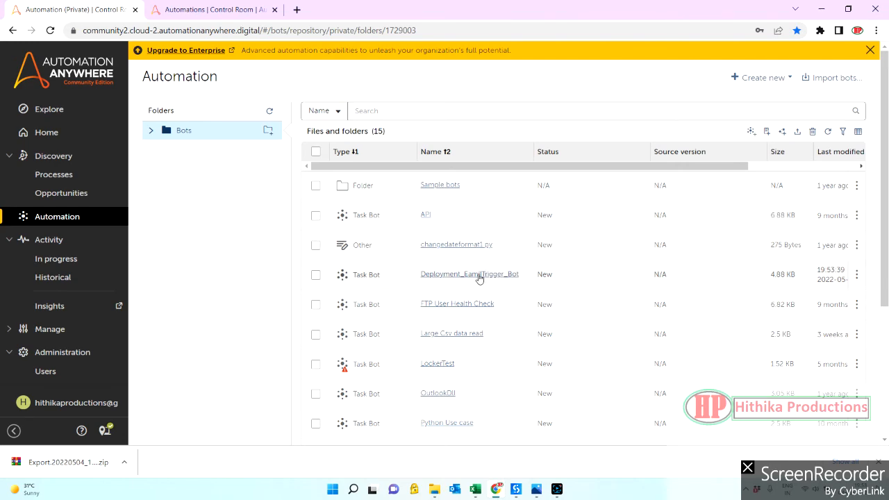
Open and close the imported Deployment_EamilTrigger_Bot, then return to the dev tab.
double_click(469, 273)
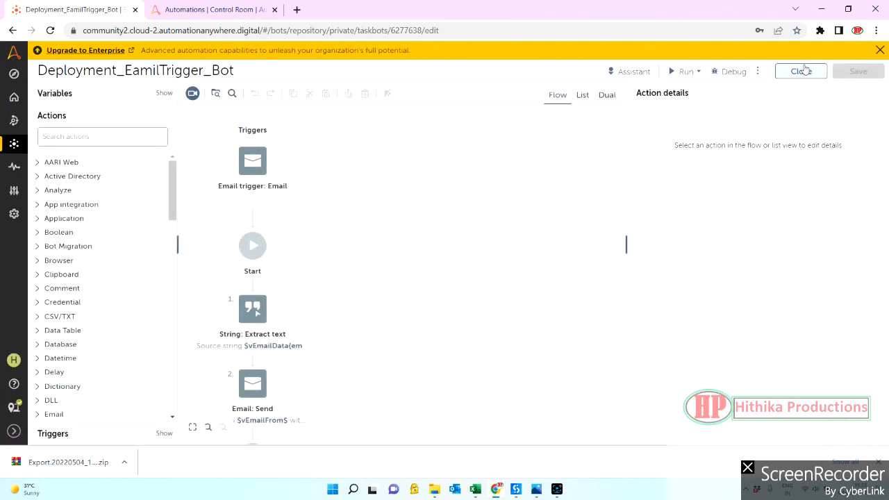
click(801, 71)
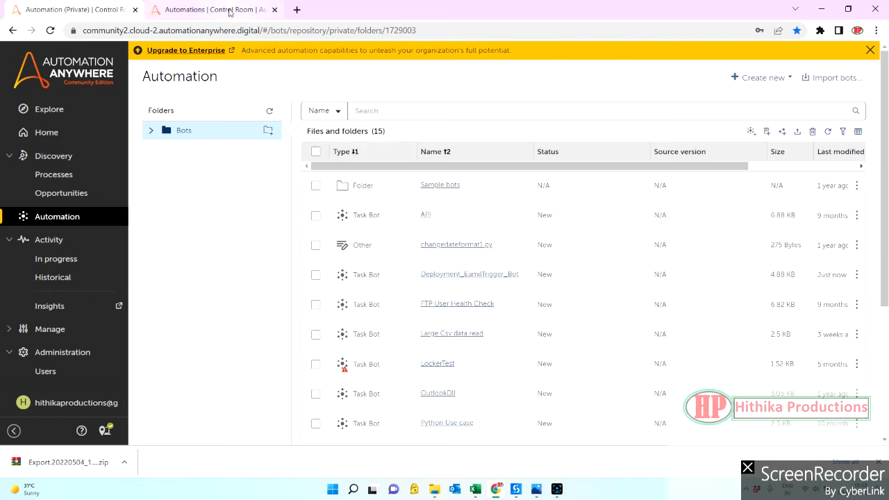
click(213, 9)
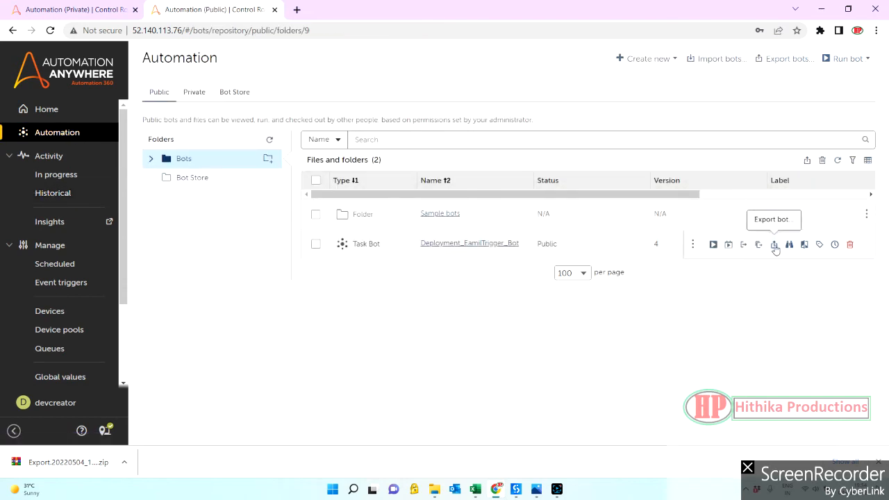
Export Deployment_EamilTrigger_Bot to its package step and check the Community Edition tab.
click(775, 245)
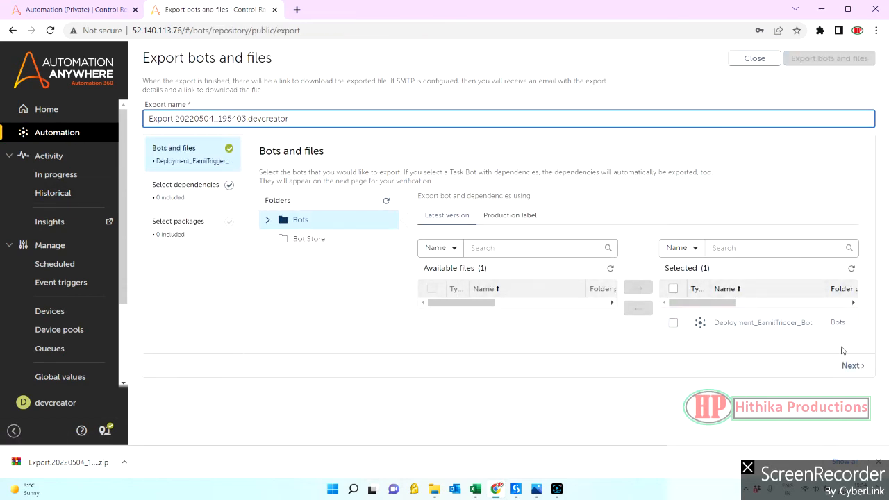
click(853, 365)
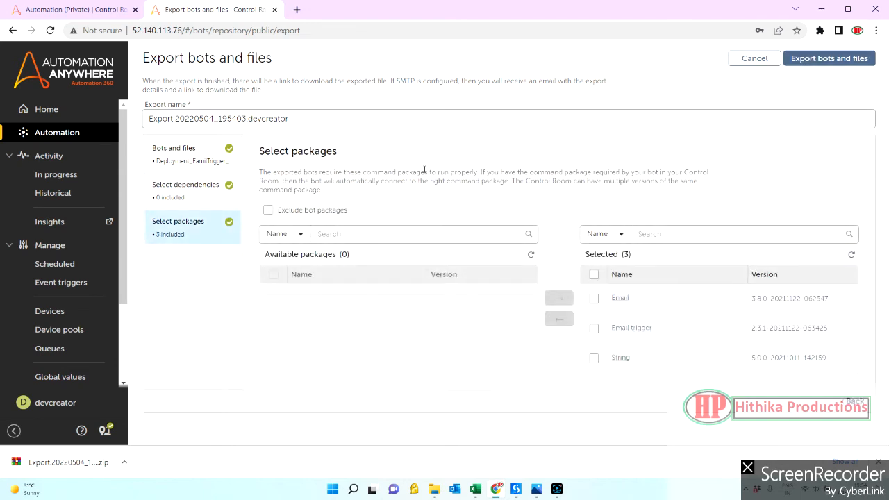
mouse_move(419, 202)
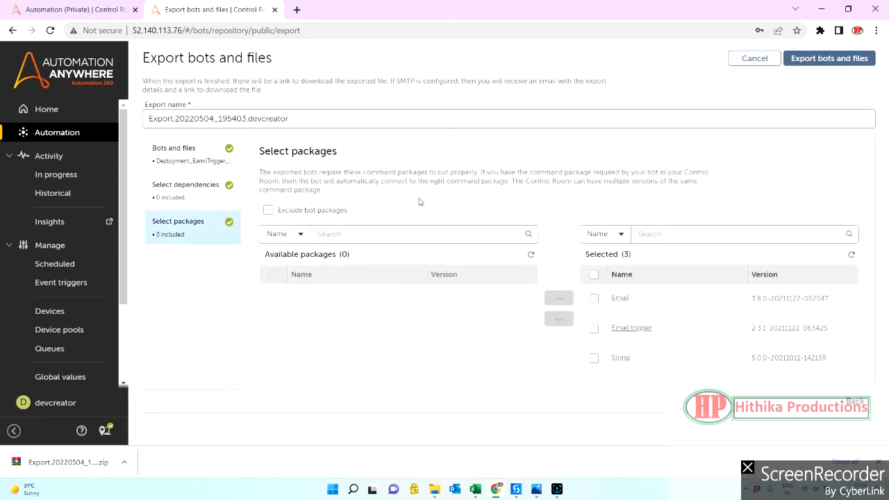
mouse_move(441, 160)
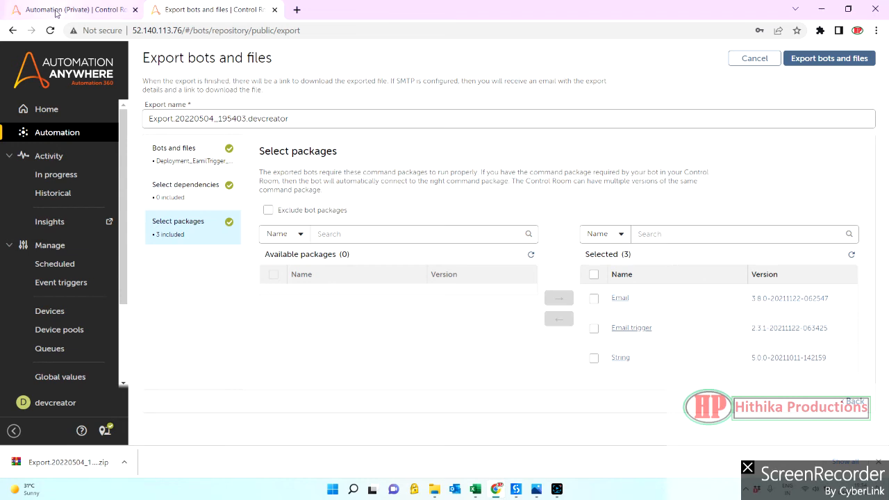
click(70, 9)
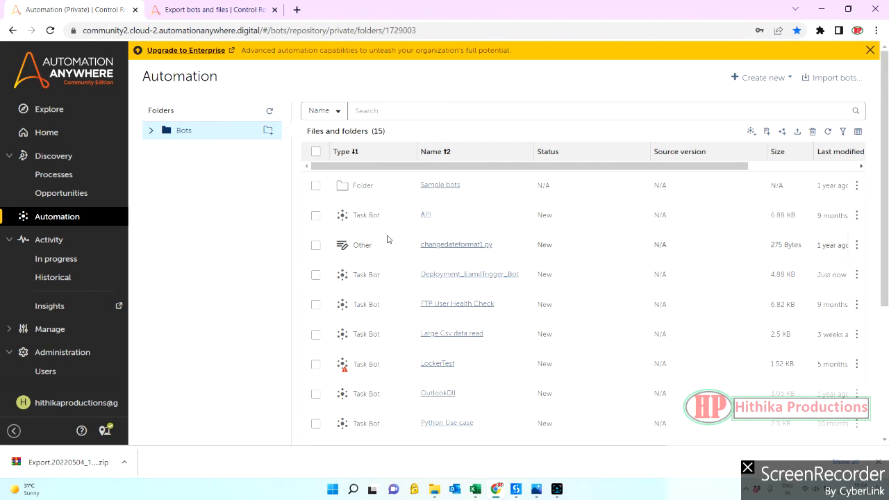
click(212, 10)
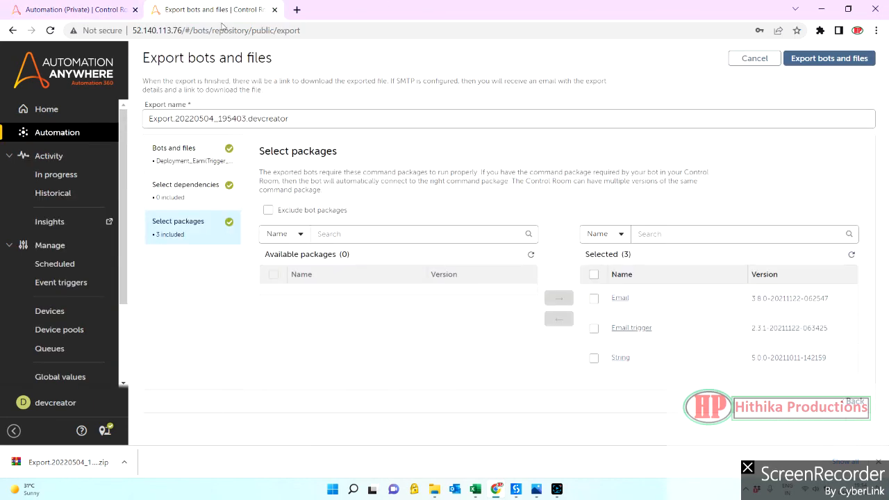
Start preloading customized common packages onto the HithikaProductions device from the Devices page.
click(49, 310)
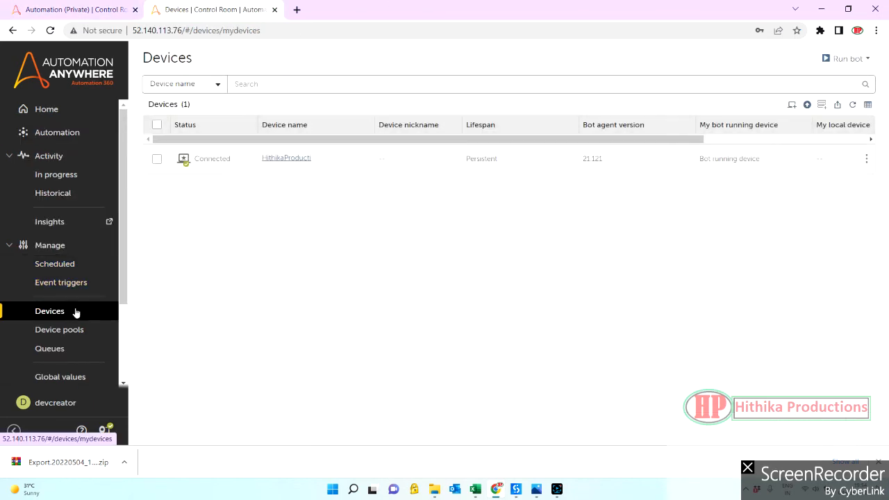
mouse_move(821, 104)
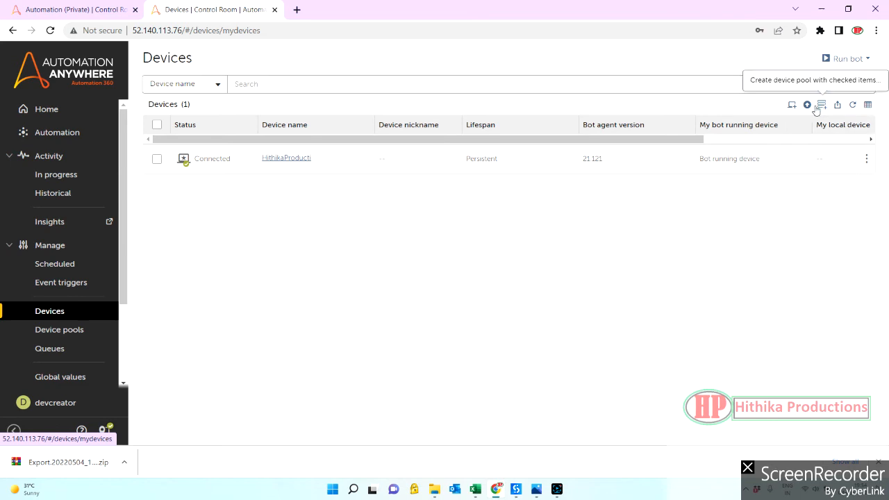
mouse_move(792, 104)
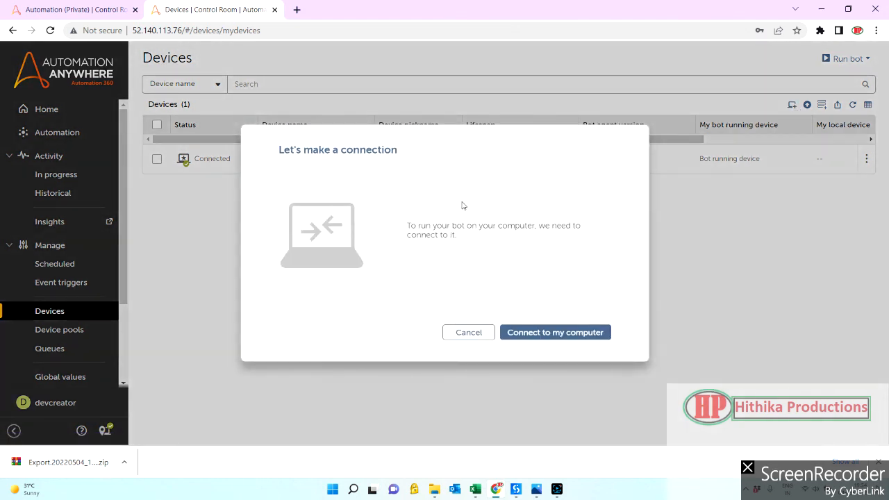
click(468, 332)
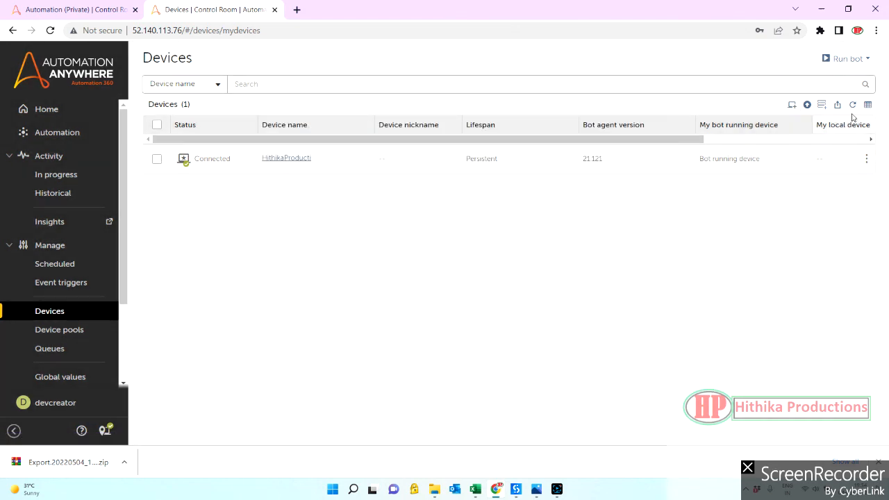
mouse_move(637, 161)
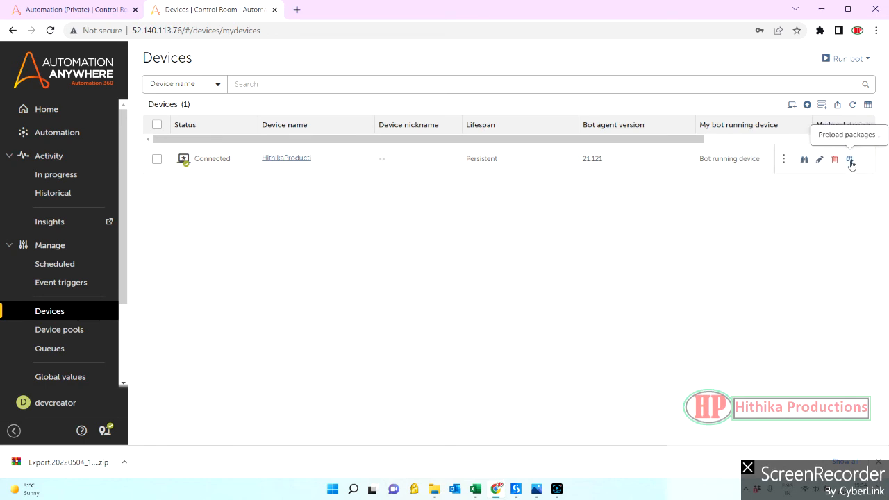
click(851, 159)
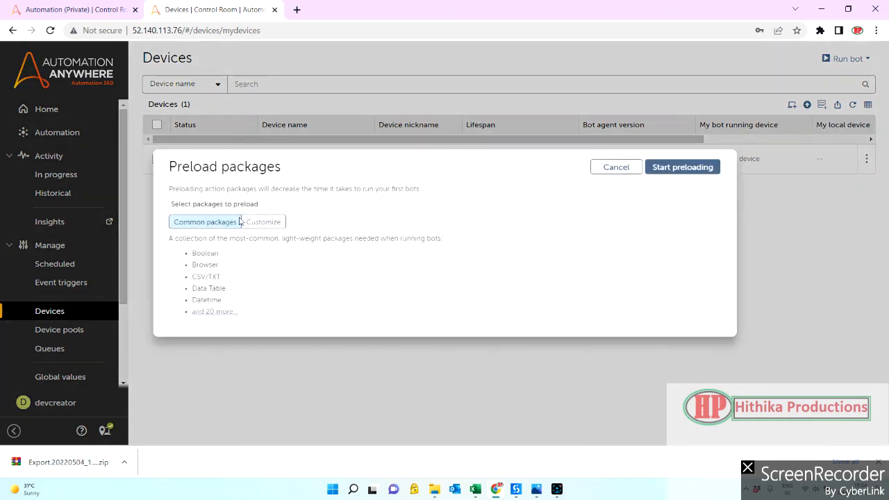
click(264, 221)
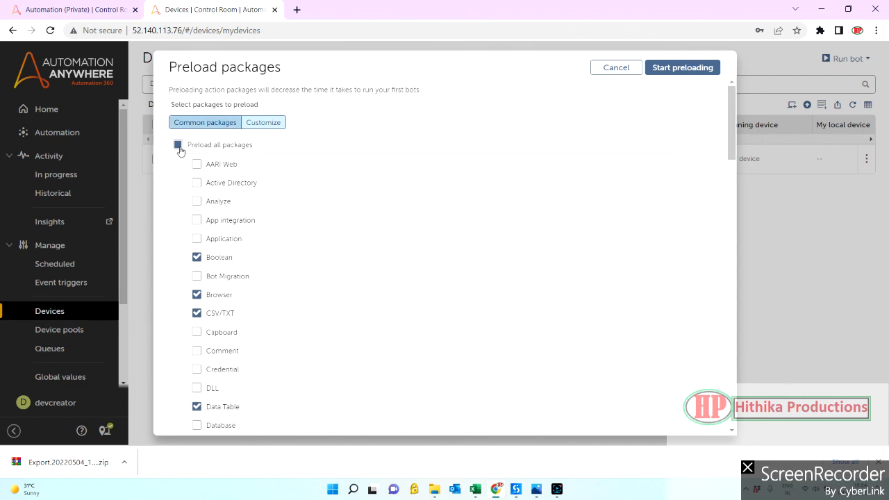
click(682, 67)
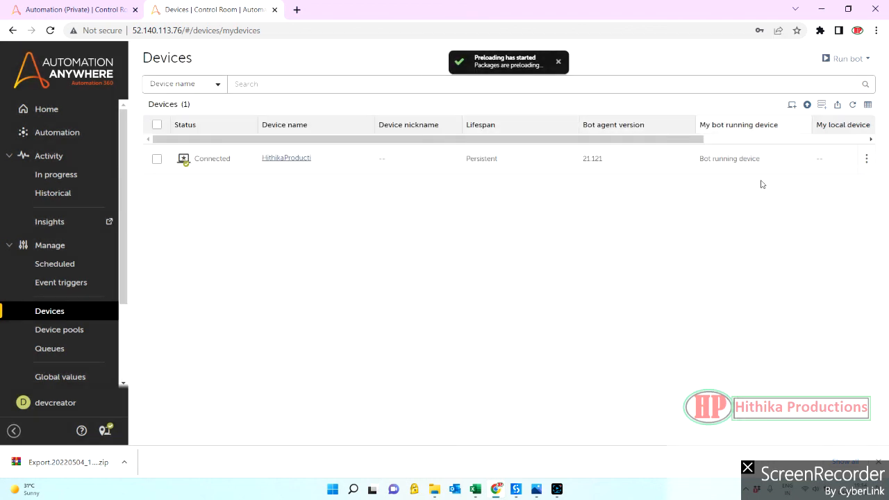
mouse_move(734, 191)
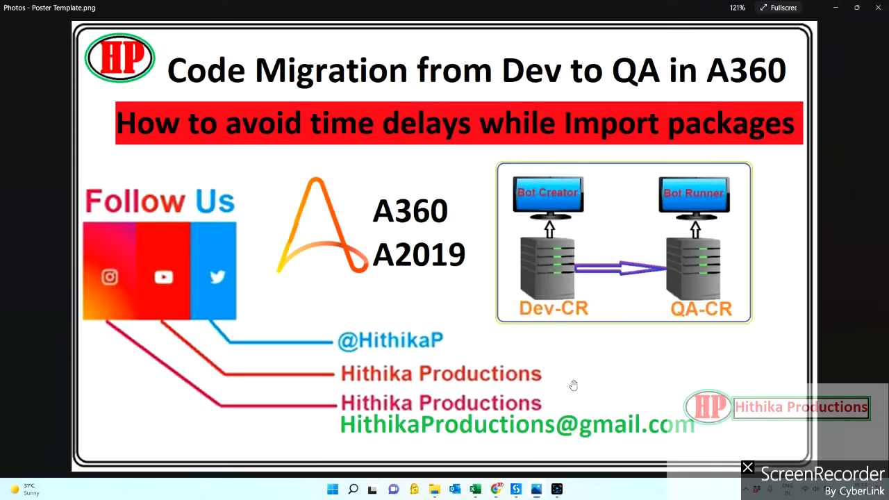
mouse_move(616, 341)
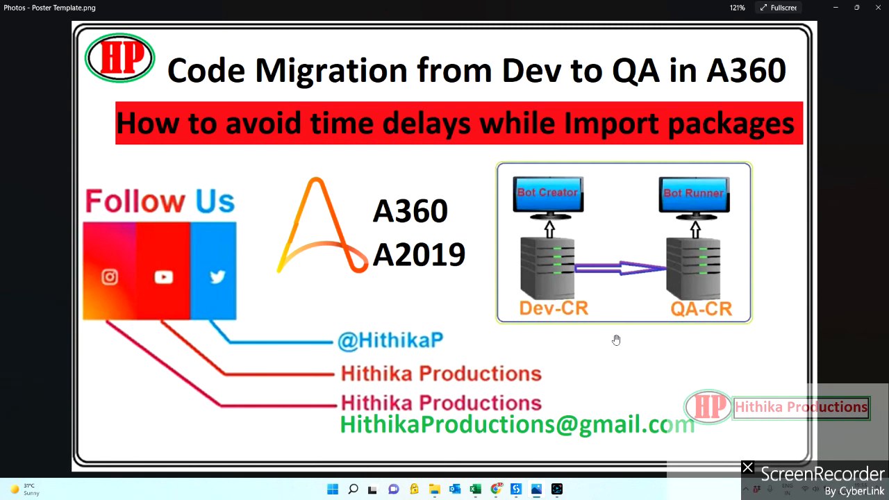